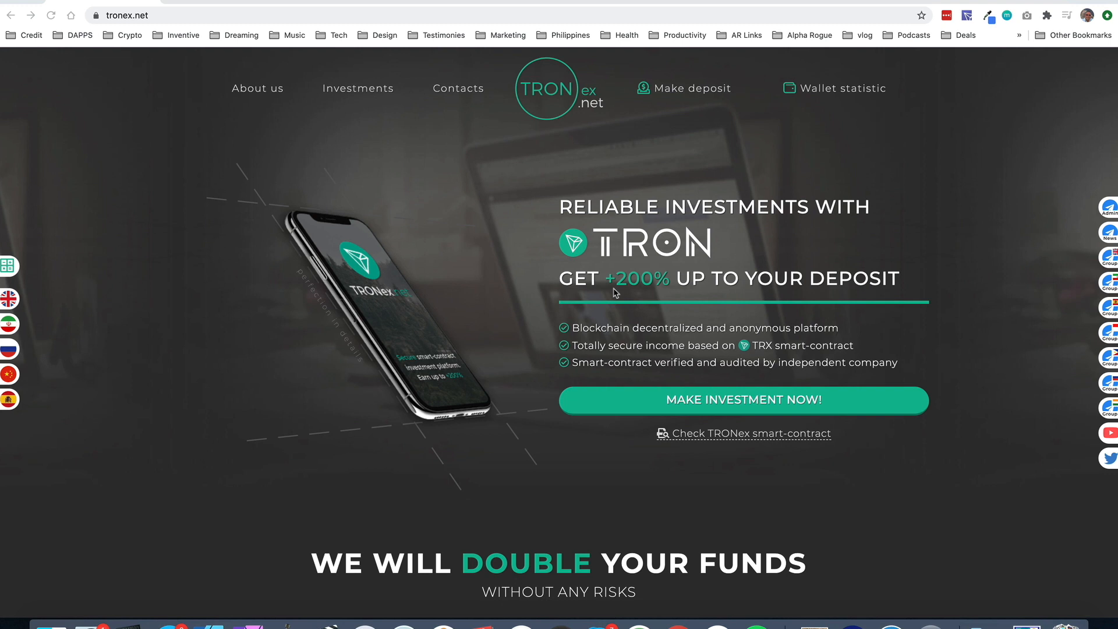
# Scroll the TRONex homepage past the feature cards to the investment totals and company registration details.
pyautogui.scroll(-3)
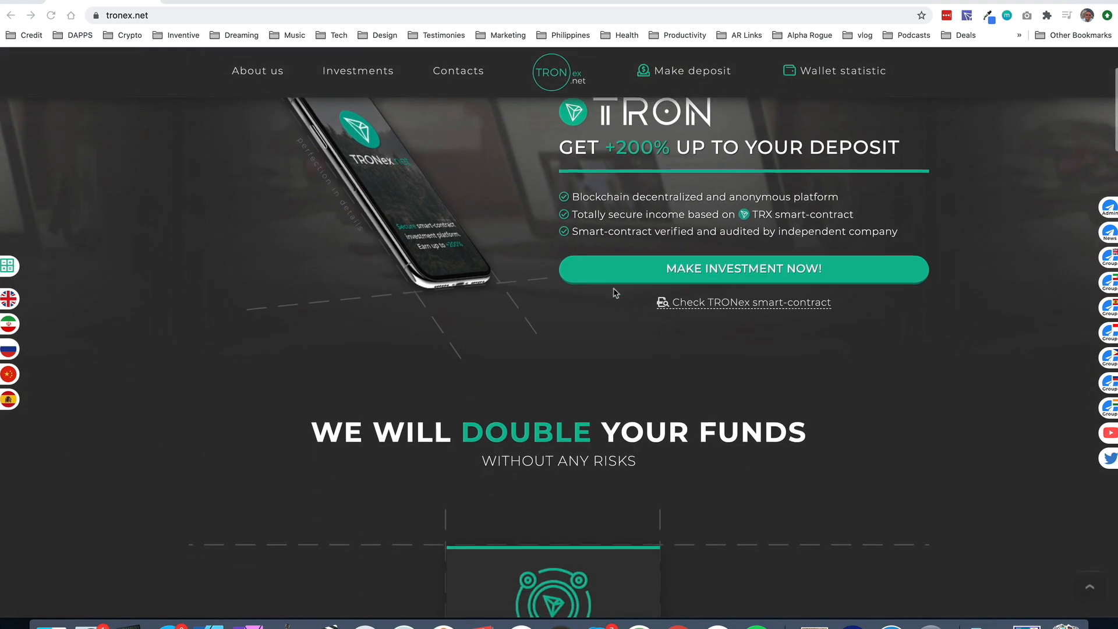
pyautogui.scroll(-3)
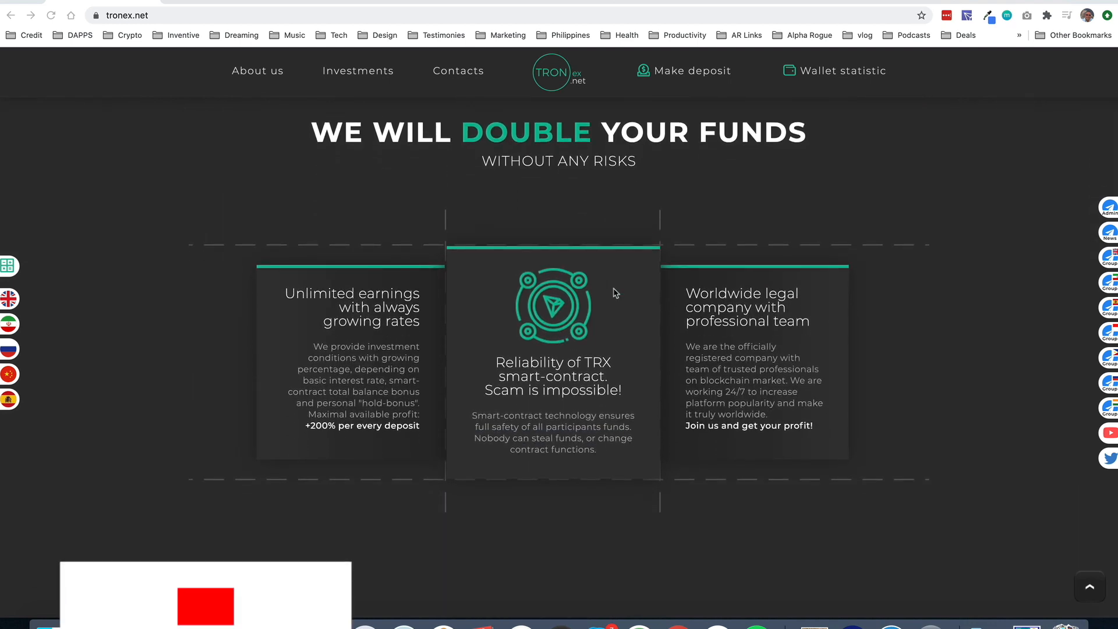
pyautogui.scroll(-3)
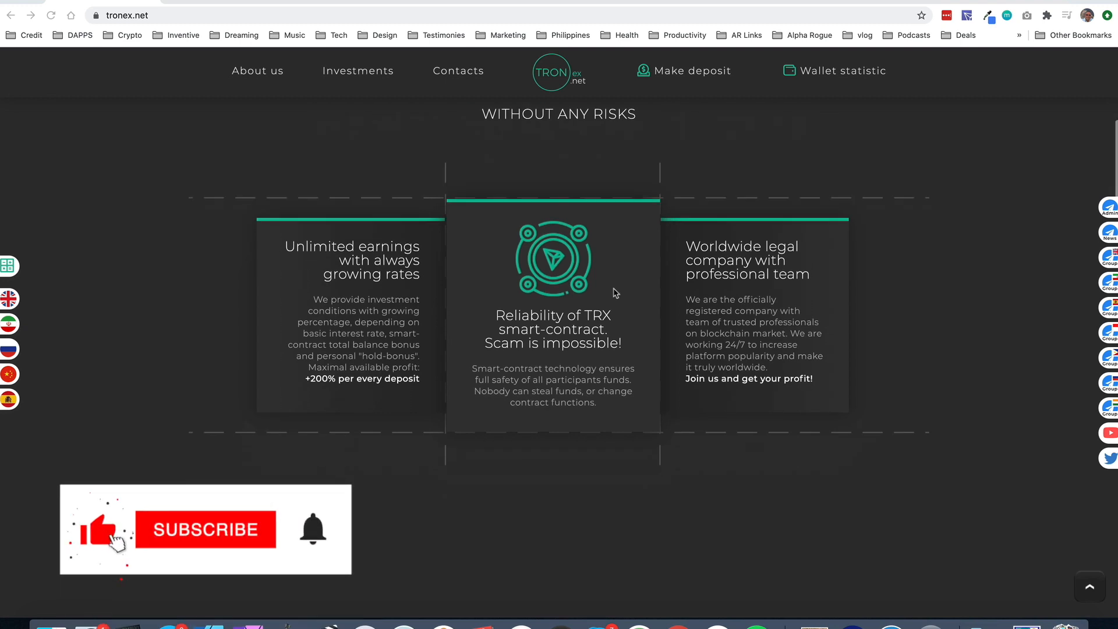
pyautogui.scroll(-3)
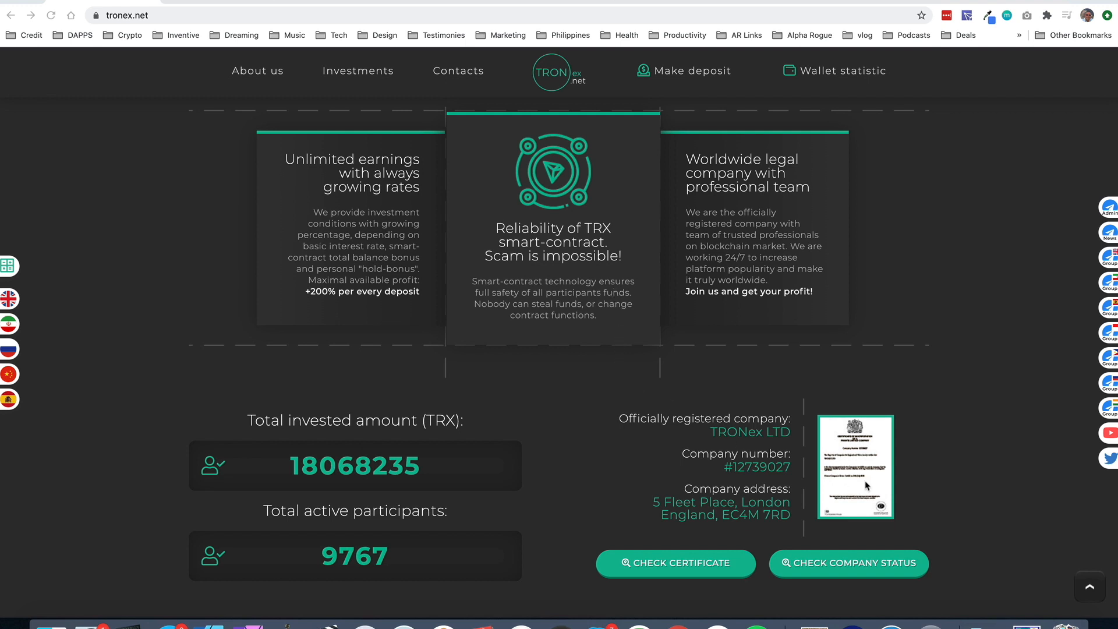
pyautogui.scroll(-3)
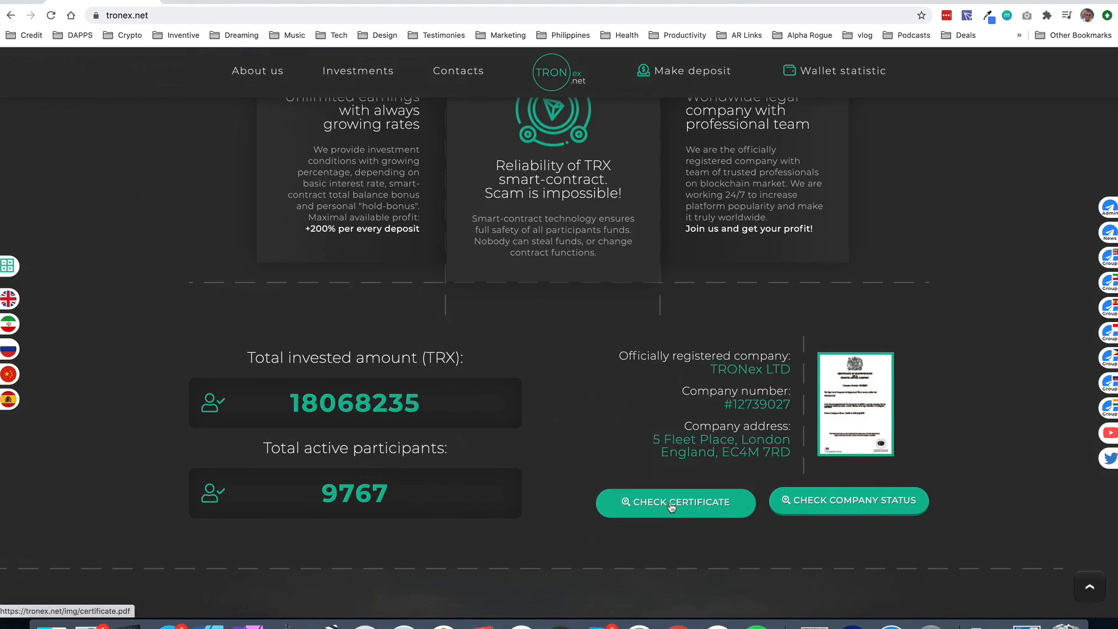
# Open certificate.pdf and read the TRONEX LTD incorporation certificate dated 13 July 2020.
pyautogui.click(673, 502)
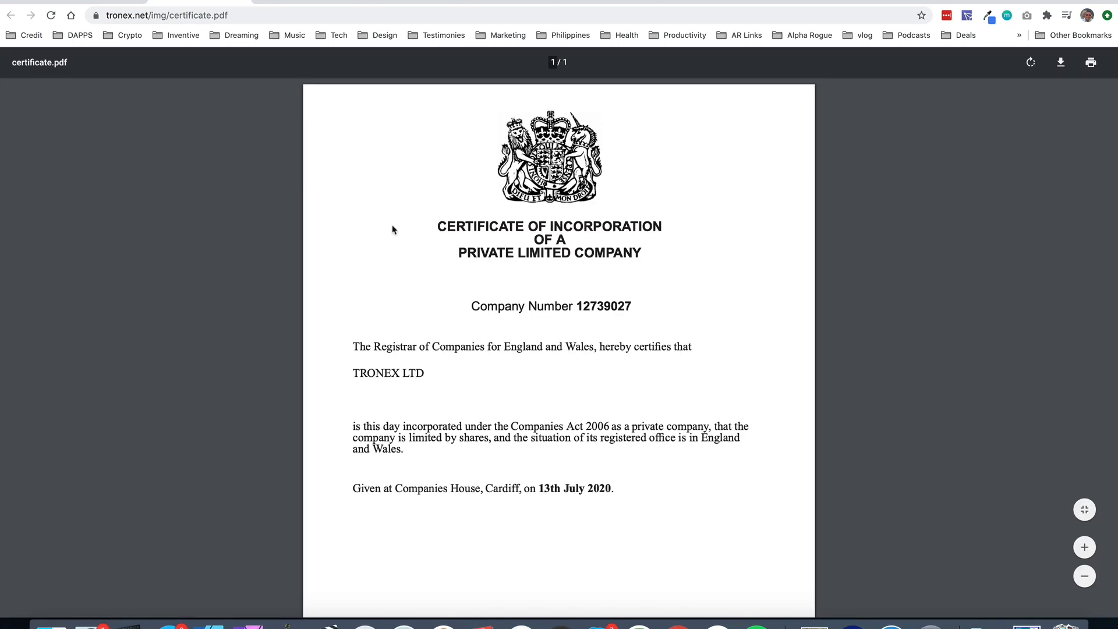
pyautogui.scroll(-3)
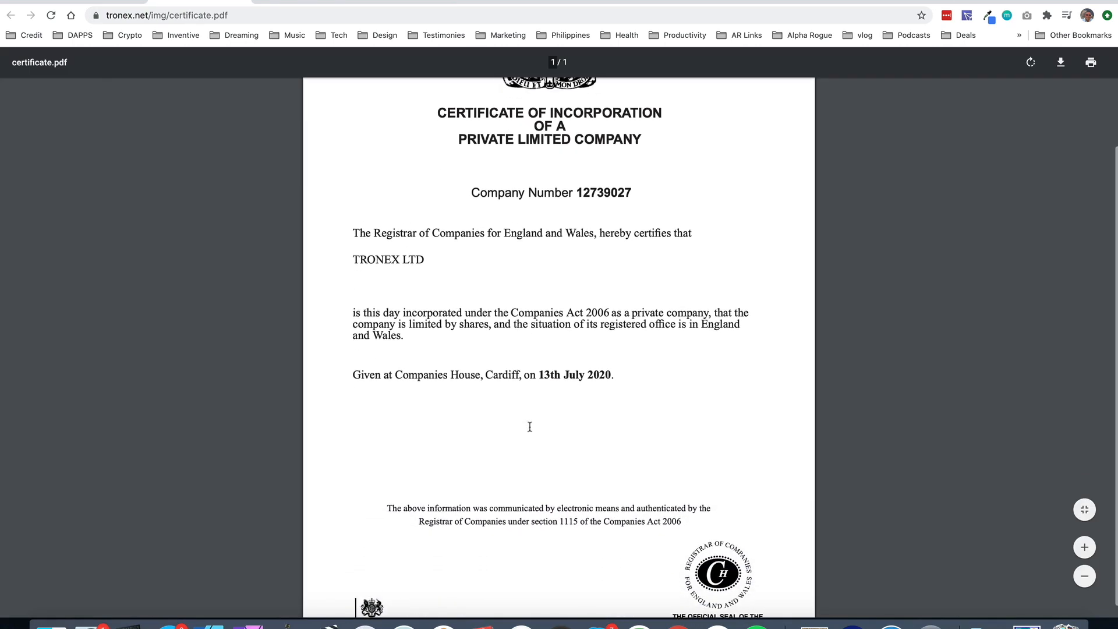
pyautogui.scroll(-3)
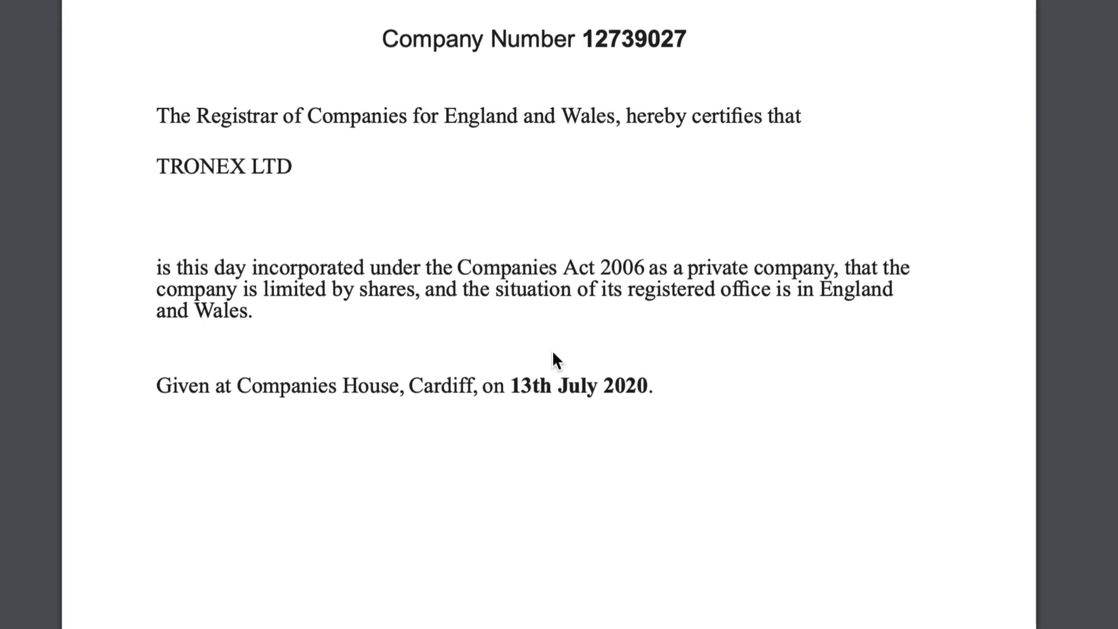
pyautogui.moveTo(733, 283)
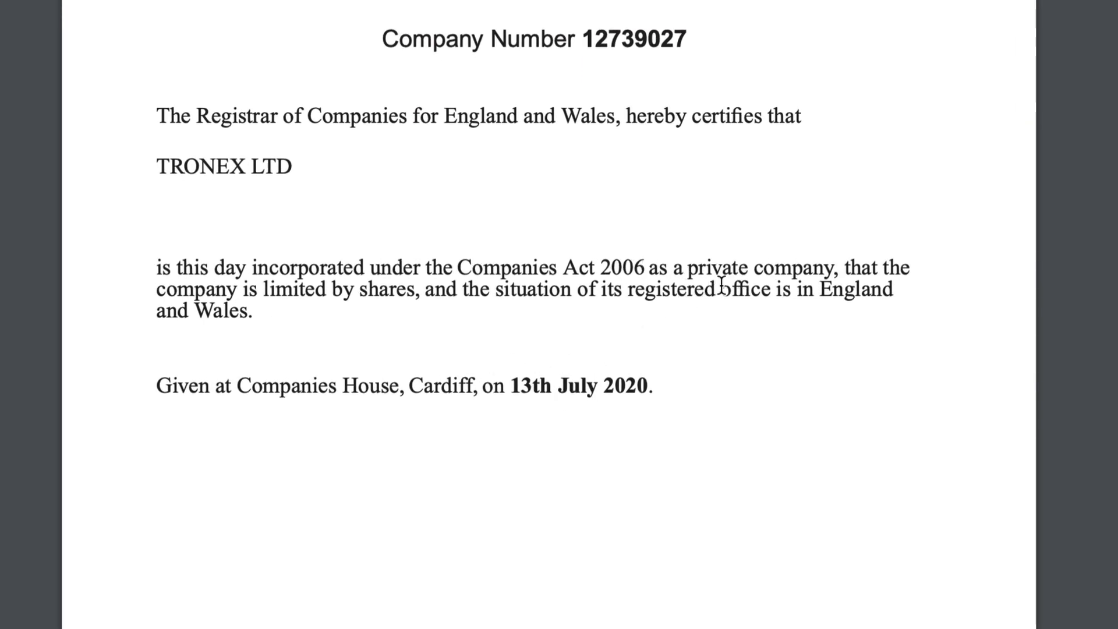
pyautogui.scroll(-3)
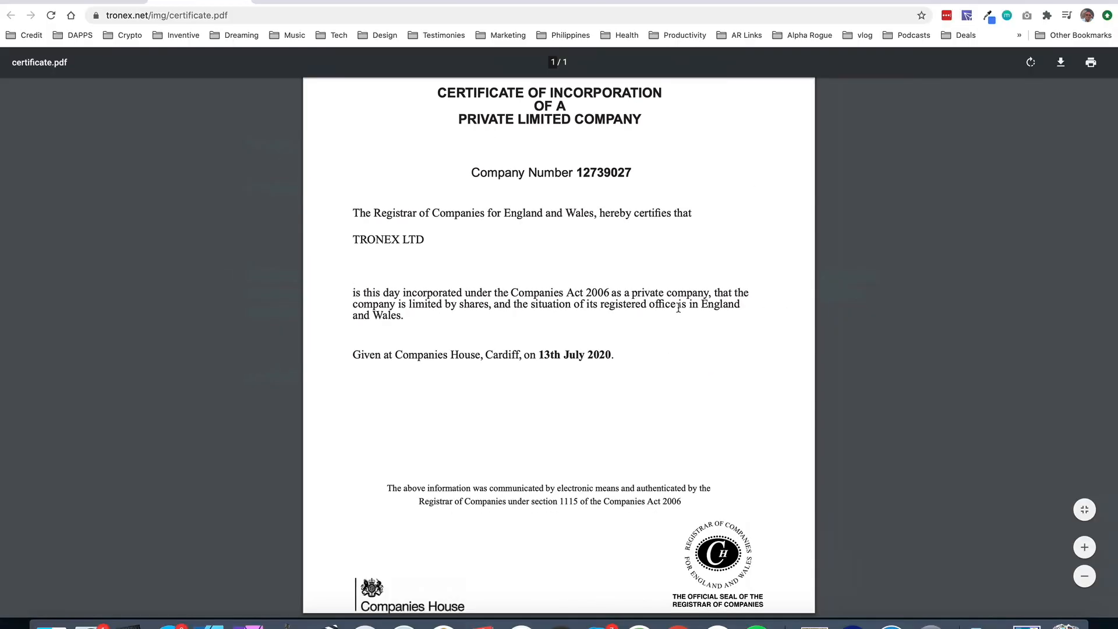
pyautogui.moveTo(678, 307)
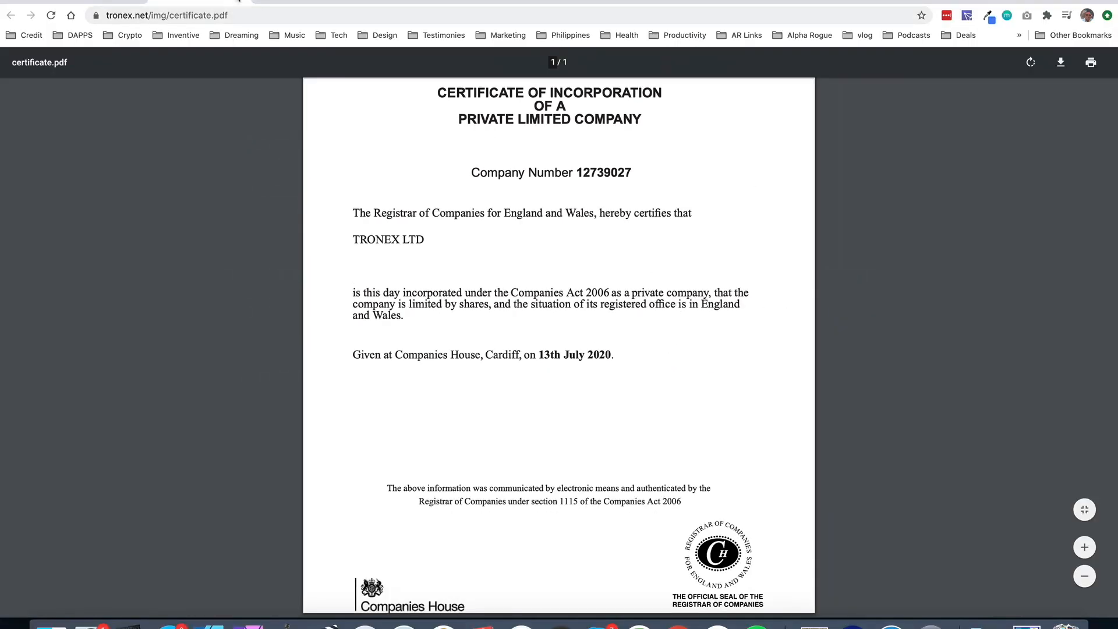
# Return to tronex.net and show the 1% daily basic rate and 0.1% daily hold-bonus.
pyautogui.click(11, 15)
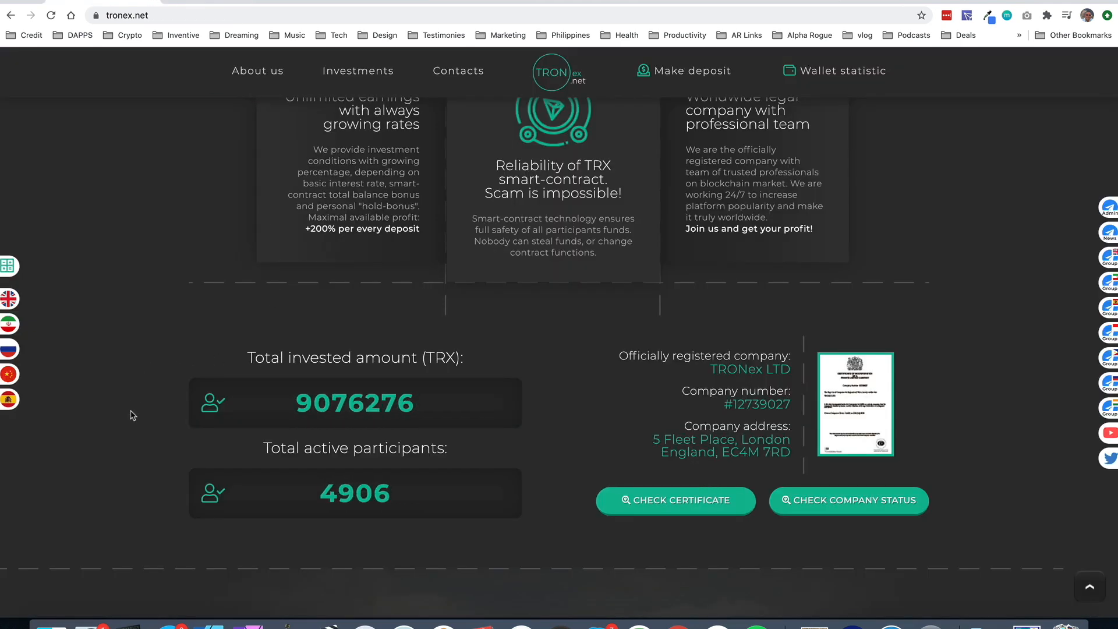
pyautogui.scroll(-3)
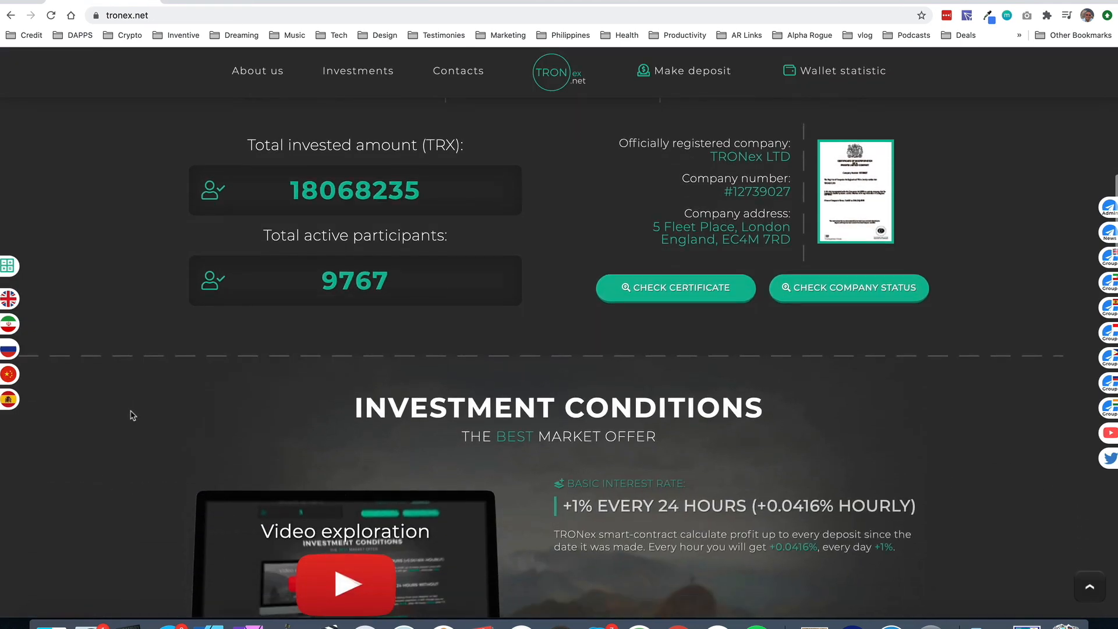
pyautogui.scroll(-3)
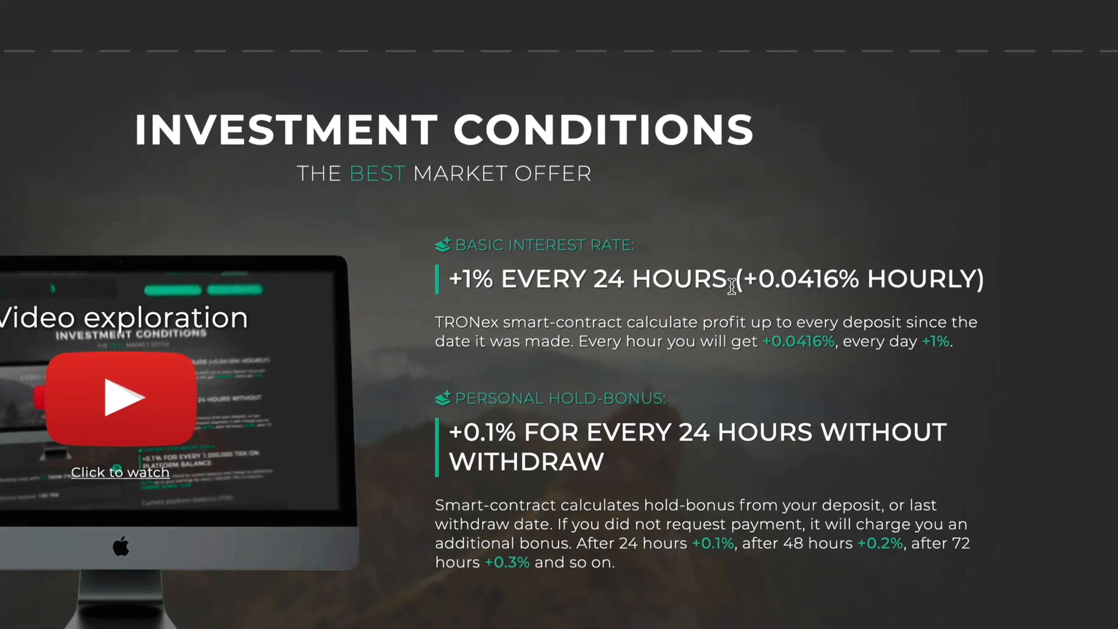
pyautogui.moveTo(845, 521)
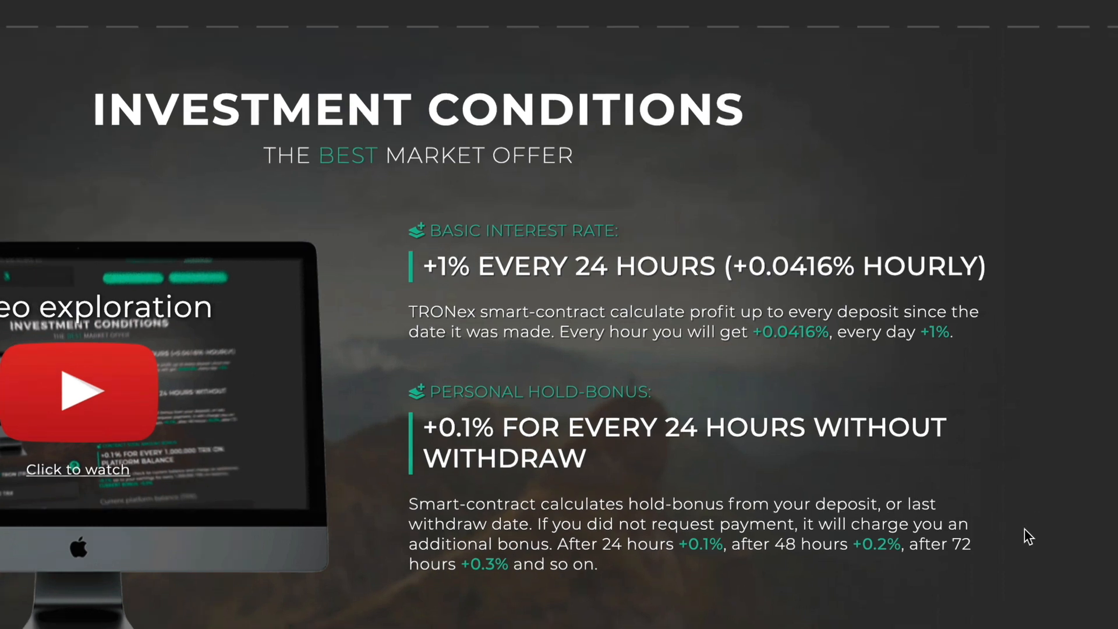
pyautogui.scroll(-3)
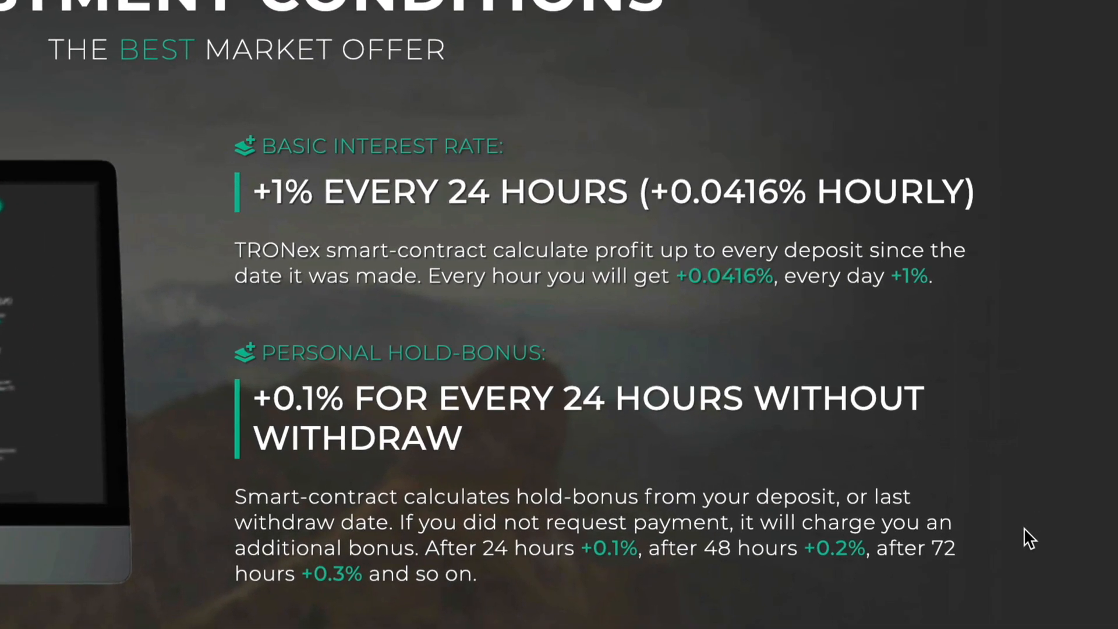
pyautogui.moveTo(299, 400)
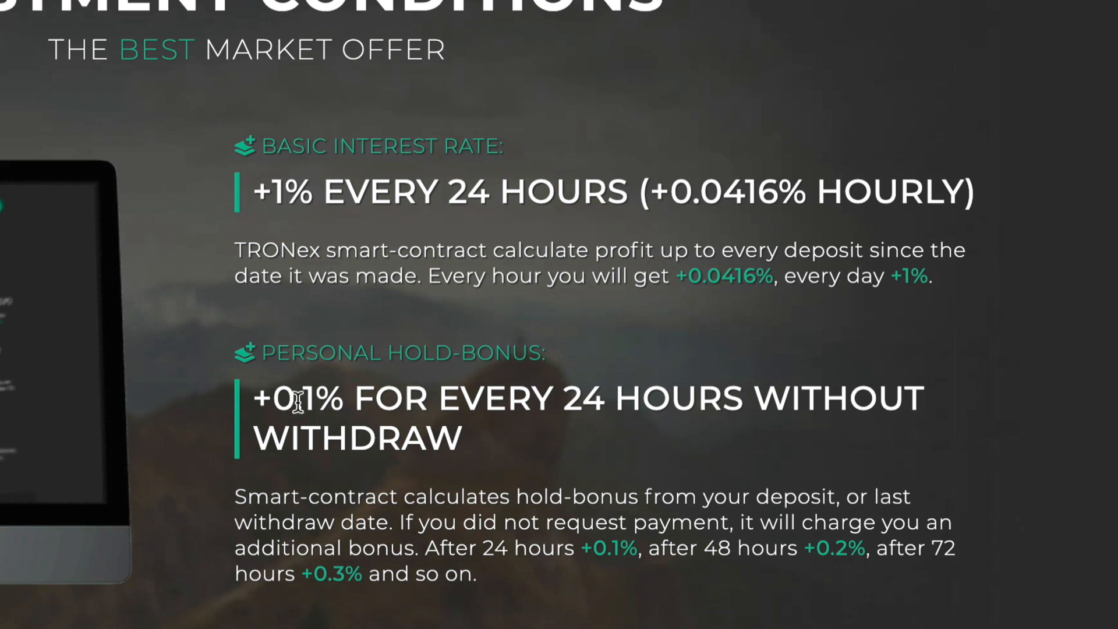
pyautogui.moveTo(538, 419)
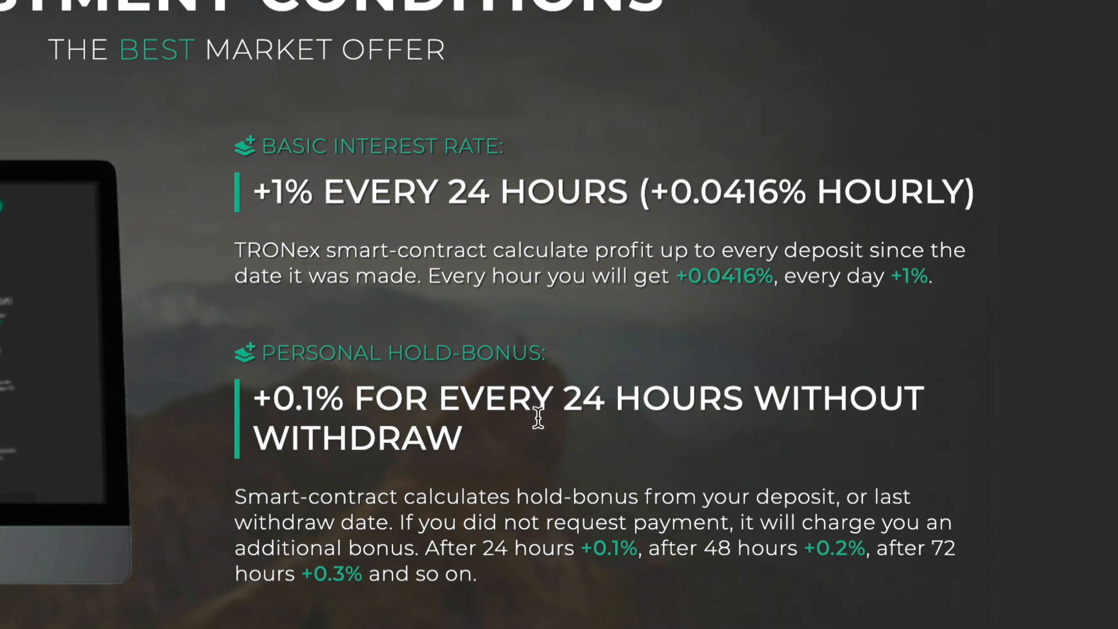
pyautogui.moveTo(498, 471)
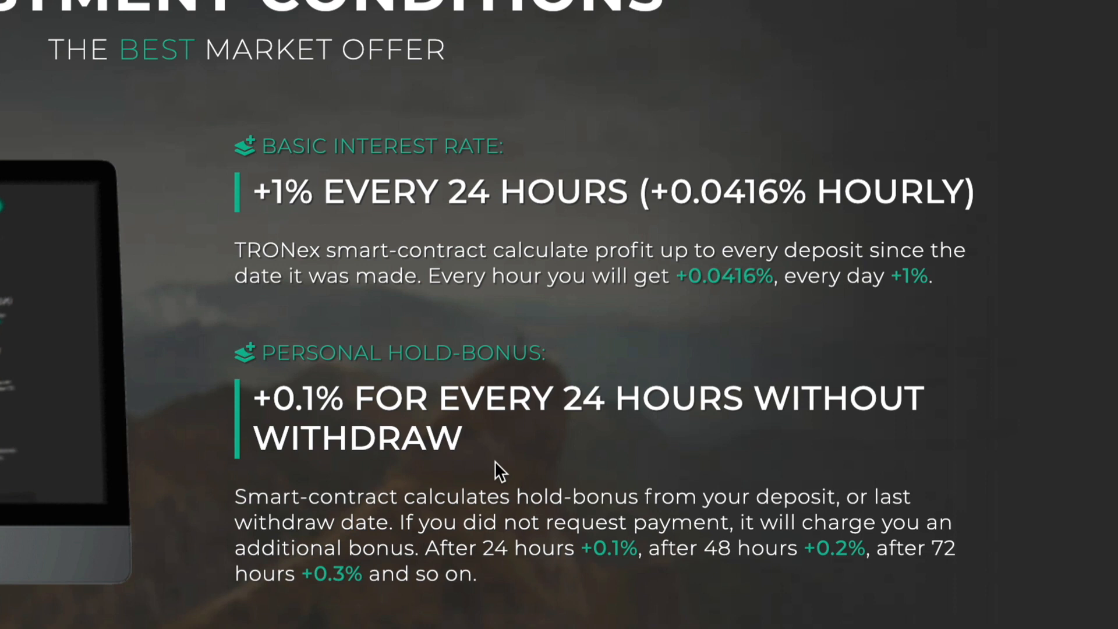
pyautogui.moveTo(791, 492)
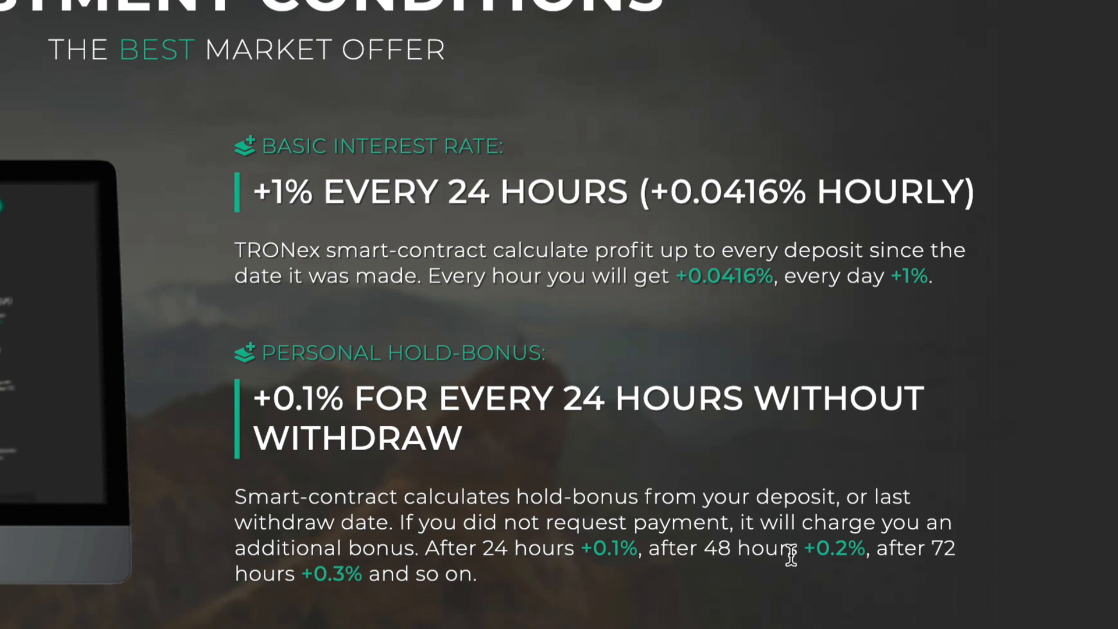
pyautogui.moveTo(262, 597)
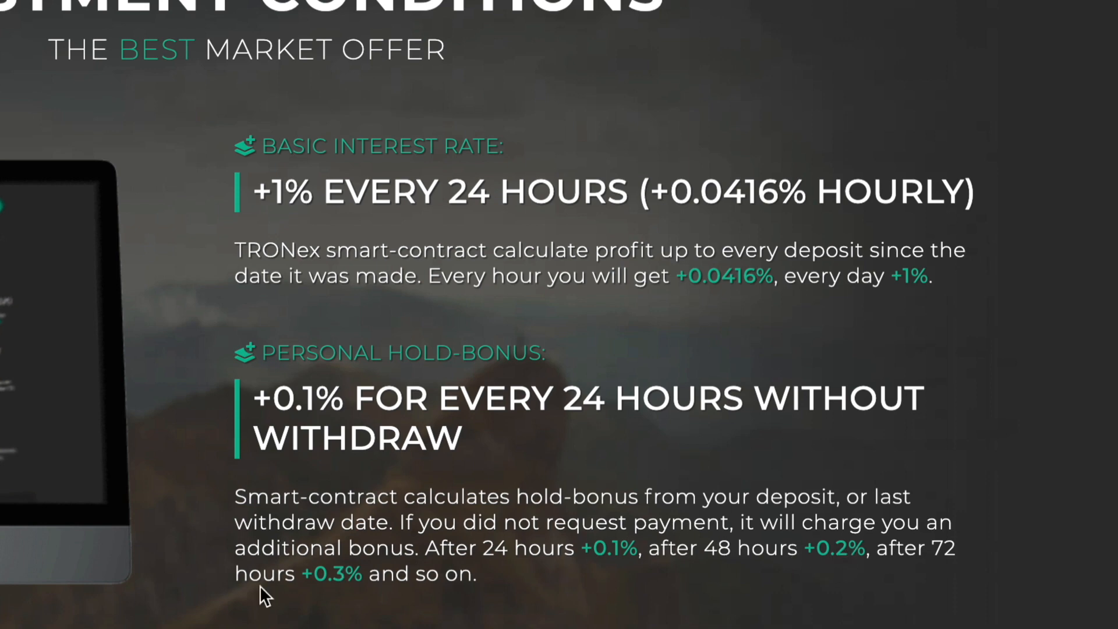
# Scroll further down Investment Conditions to the Contract Total Amount Bonus terms.
pyautogui.scroll(-3)
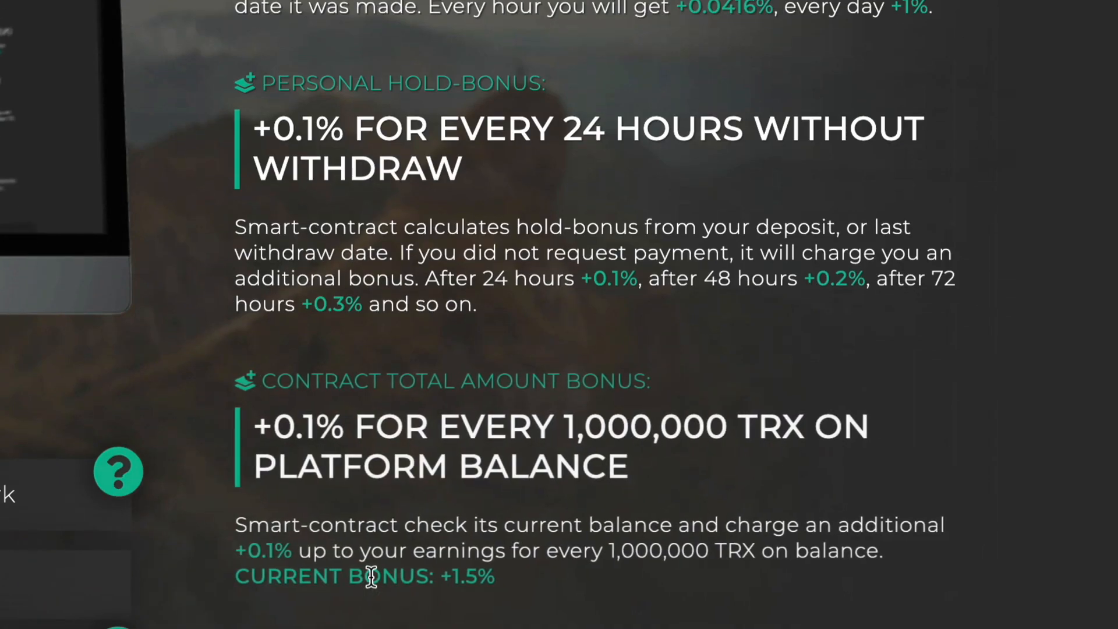
pyautogui.scroll(-3)
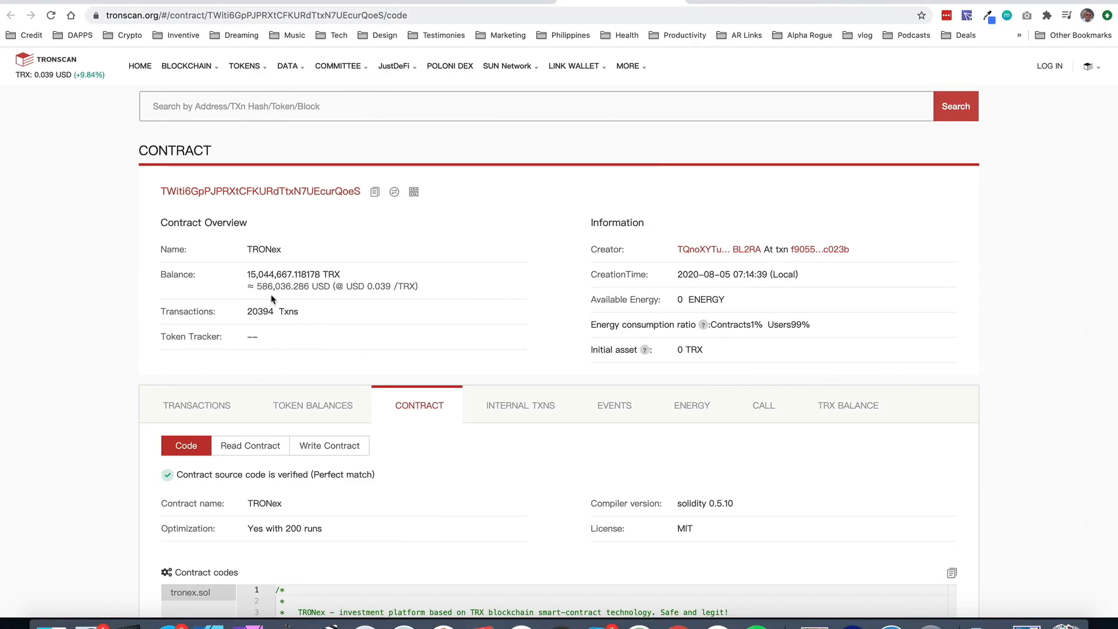
pyautogui.moveTo(236, 196)
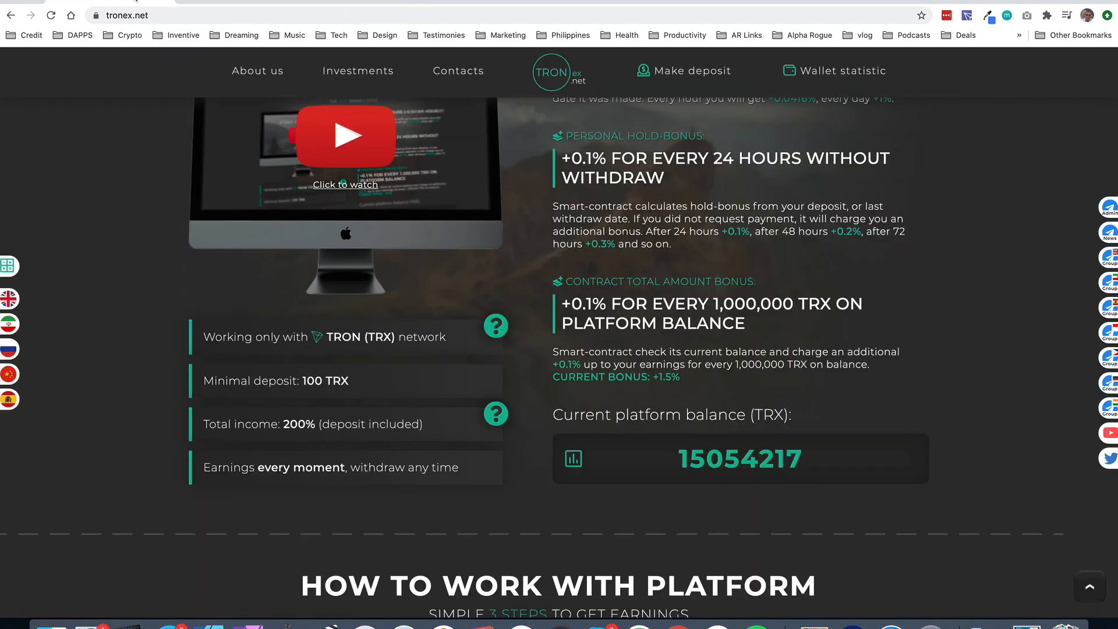
pyautogui.moveTo(677, 429)
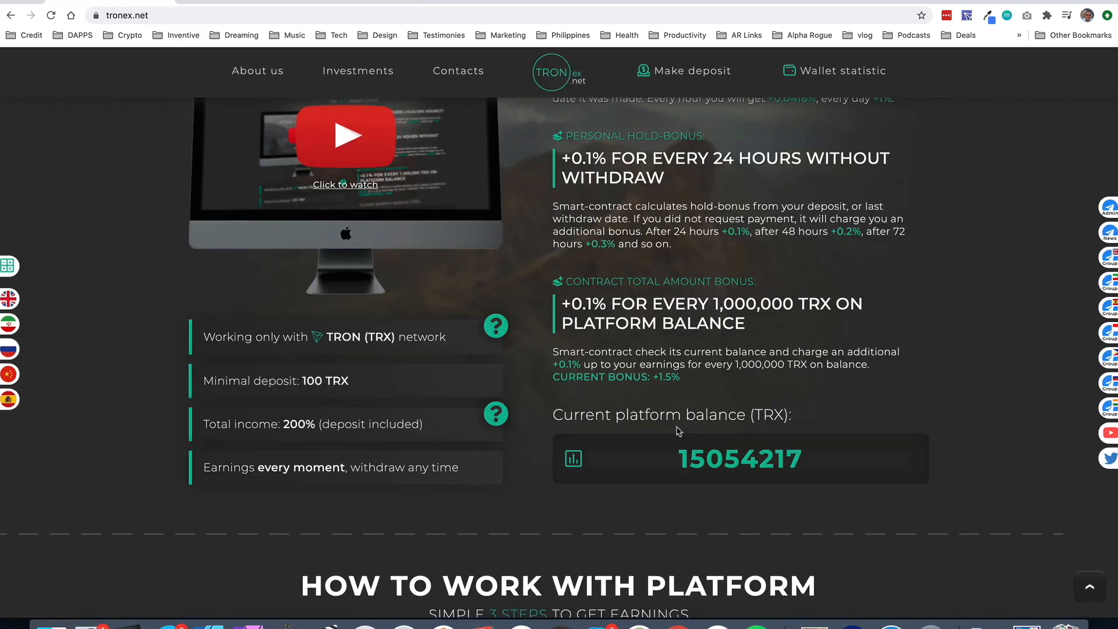
# Scroll past the bonus section to the current platform balance and first platform step.
pyautogui.scroll(-3)
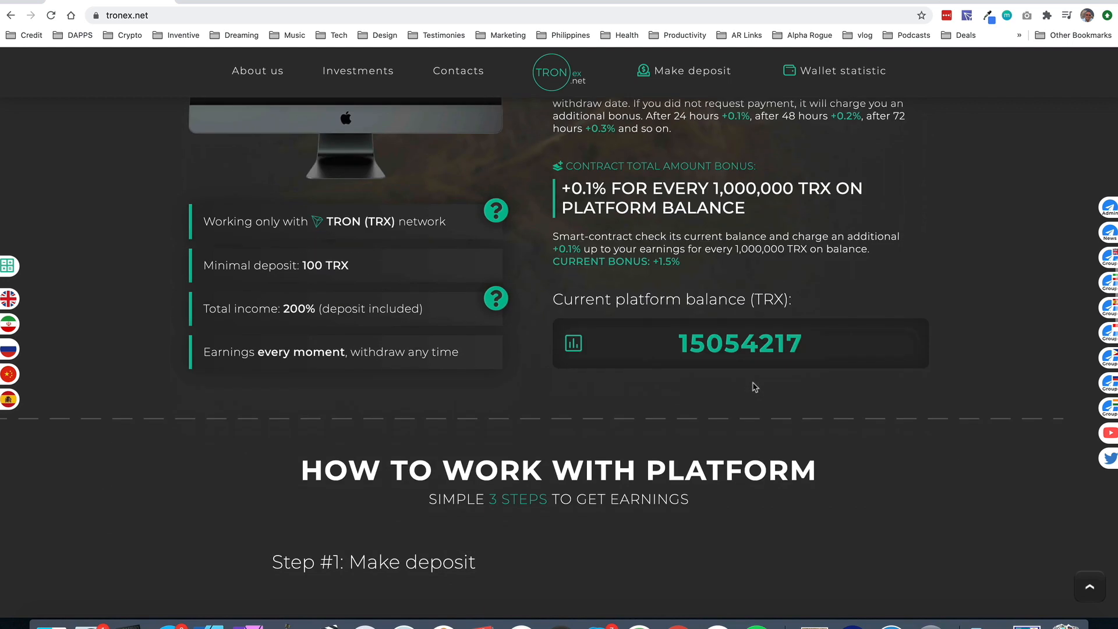
pyautogui.scroll(-3)
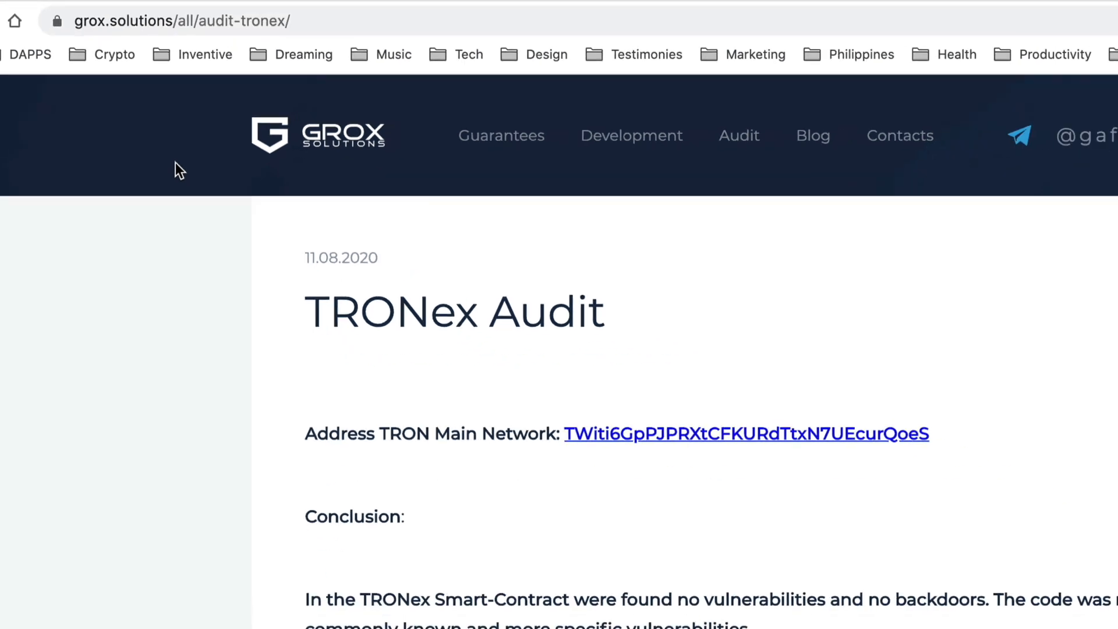
# Read the Grox Solutions audit conclusion, highlighting 'backdoors', and scroll to the zero-issues summary.
pyautogui.scroll(-3)
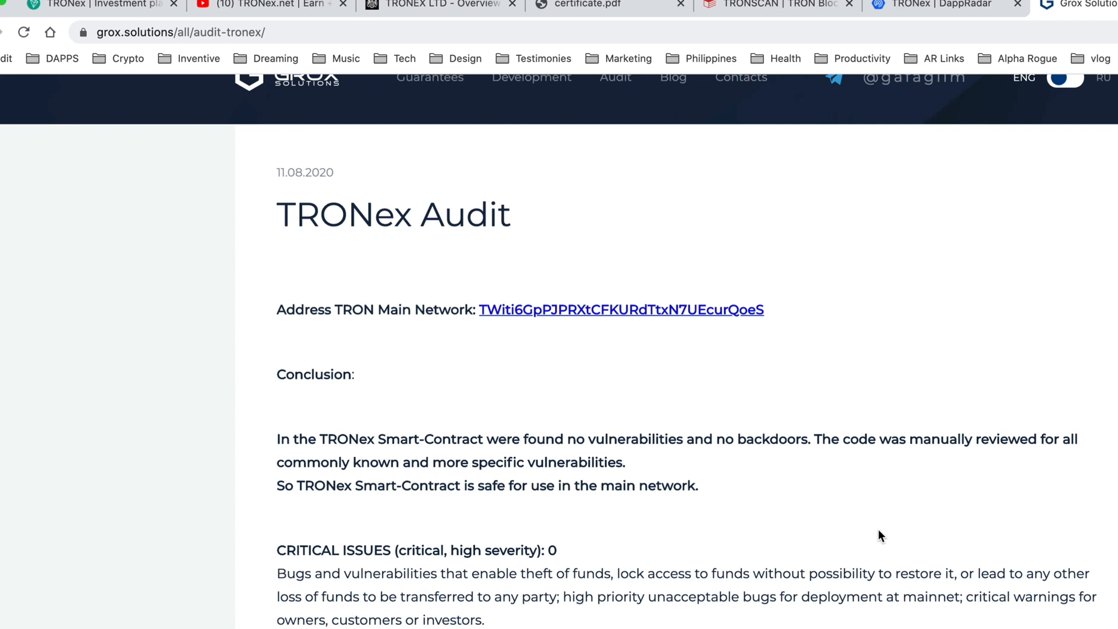
pyautogui.moveTo(809, 498)
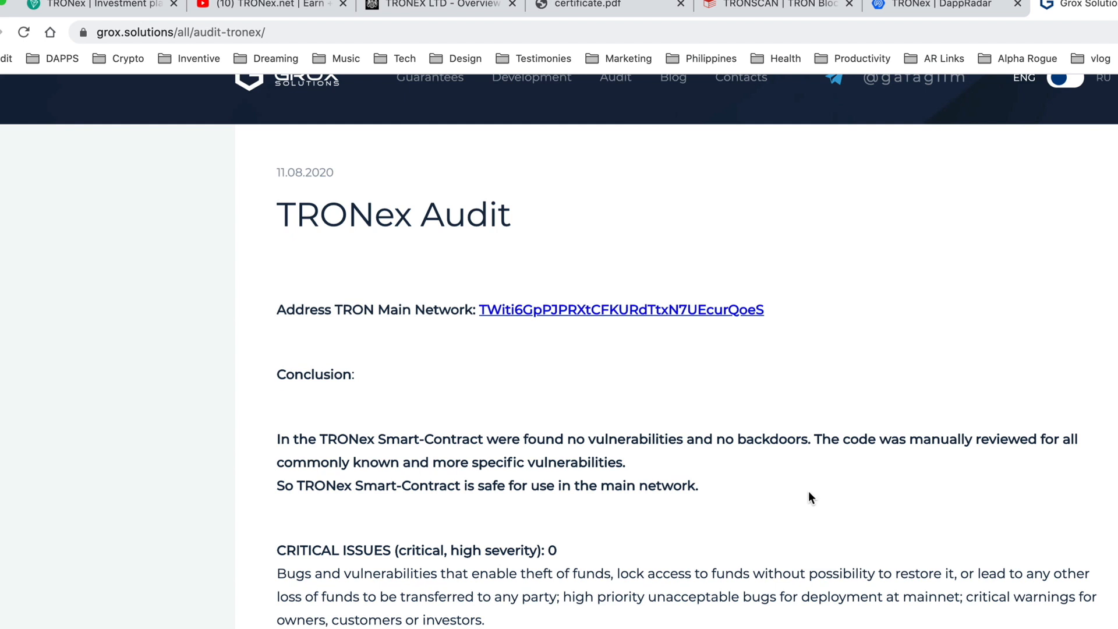
pyautogui.doubleClick(760, 438)
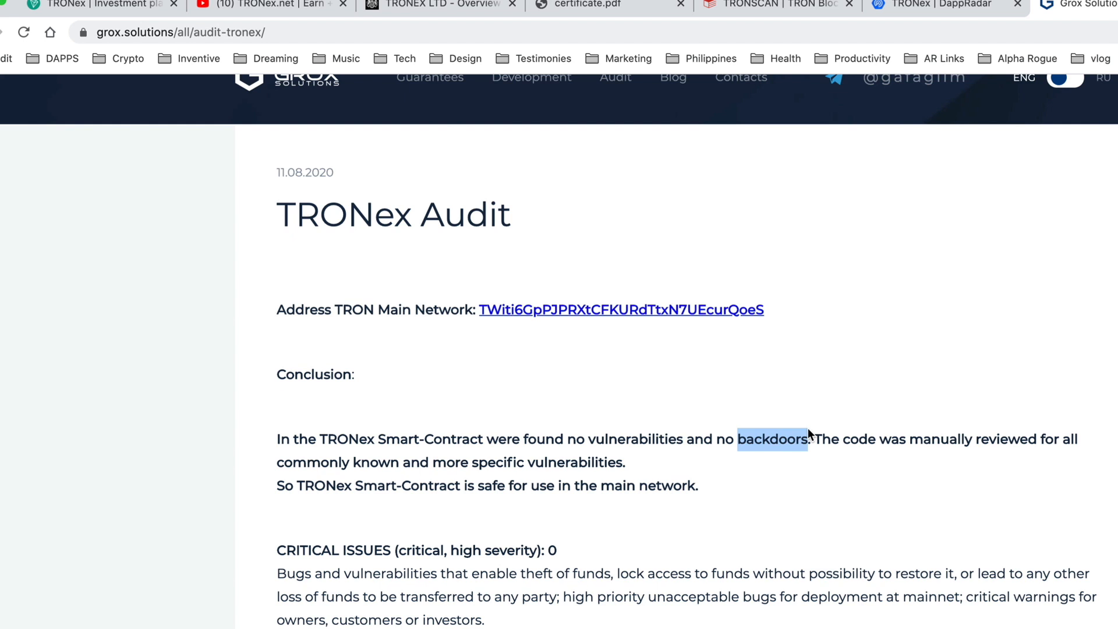
pyautogui.moveTo(776, 277)
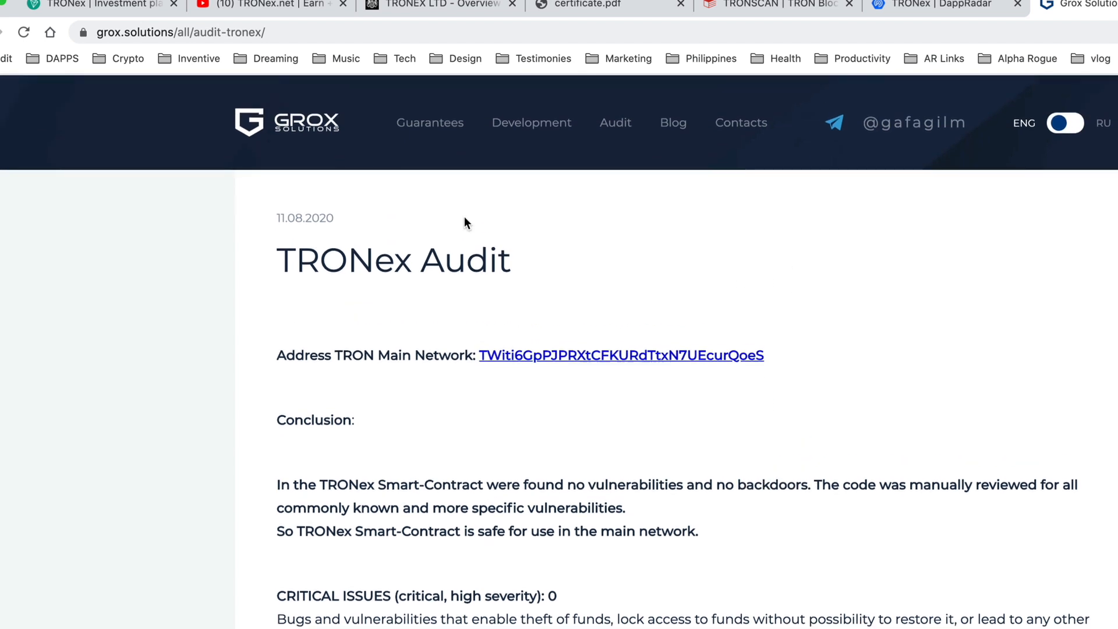
pyautogui.moveTo(563, 318)
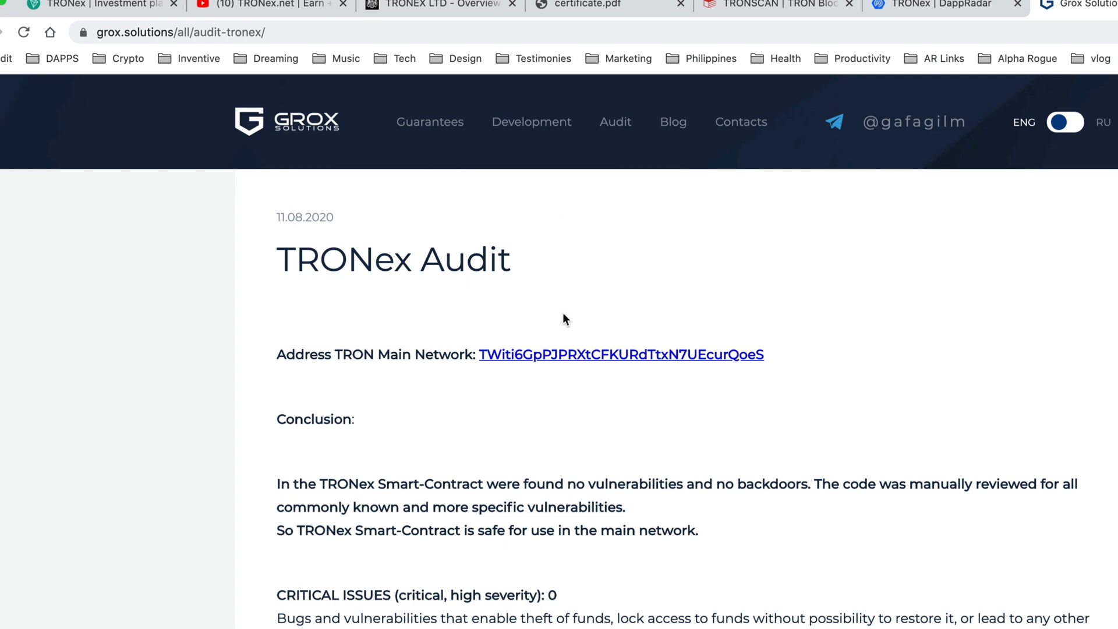
pyautogui.moveTo(292, 125)
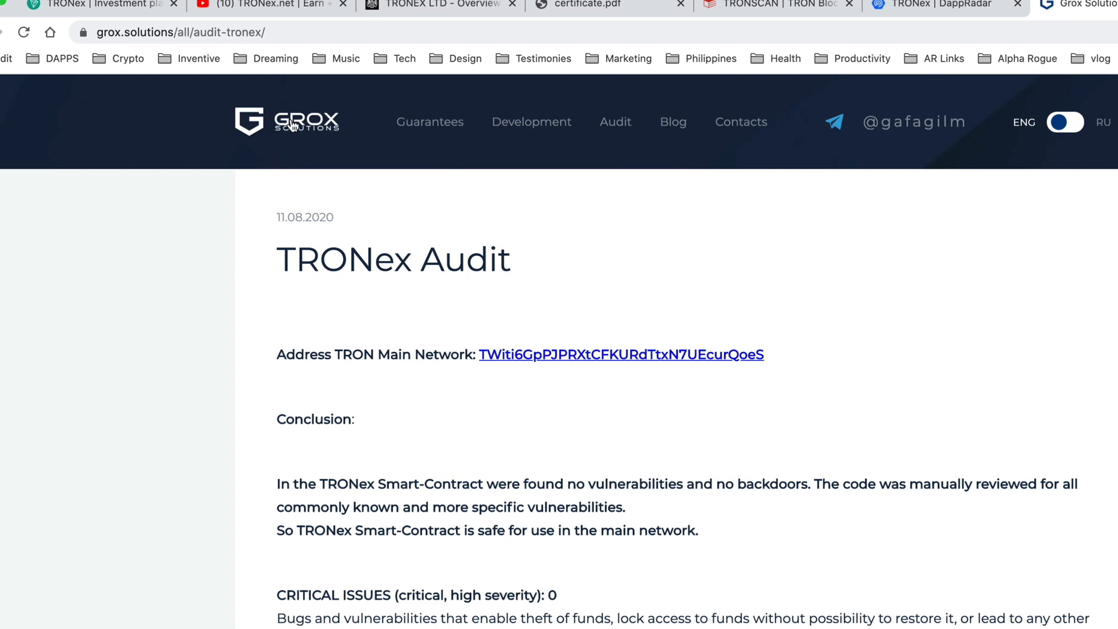
pyautogui.scroll(-3)
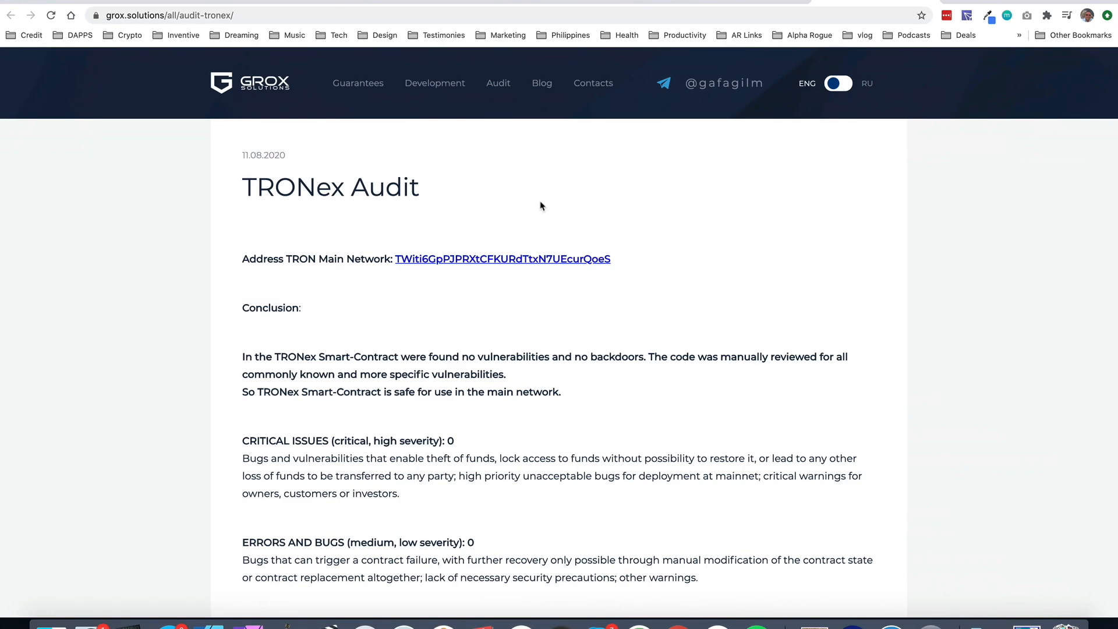
pyautogui.moveTo(483, 158)
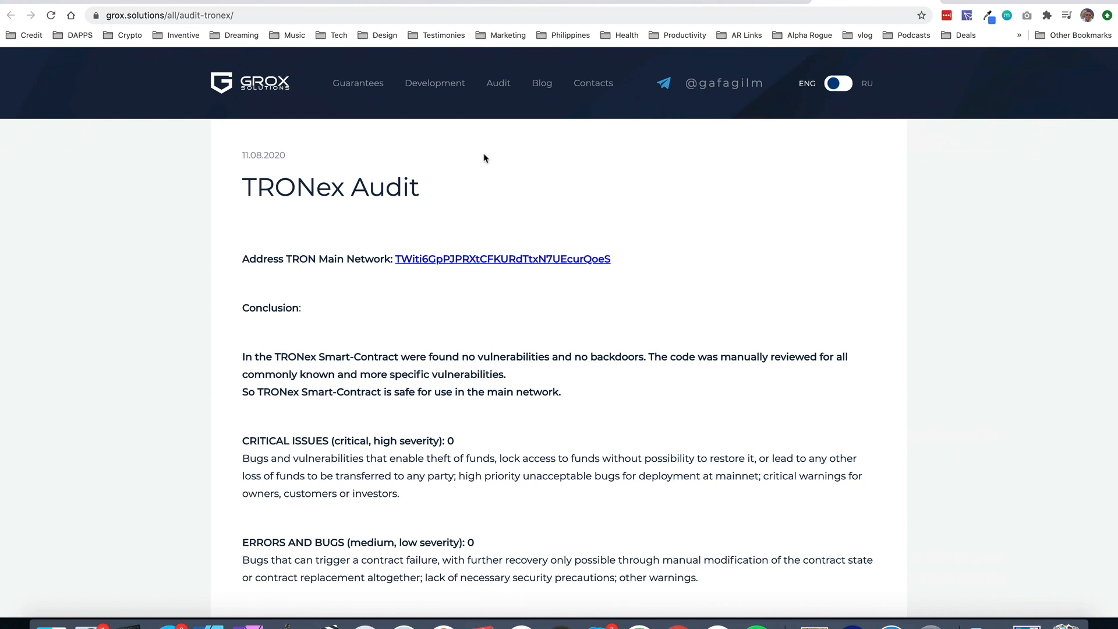
pyautogui.moveTo(663, 25)
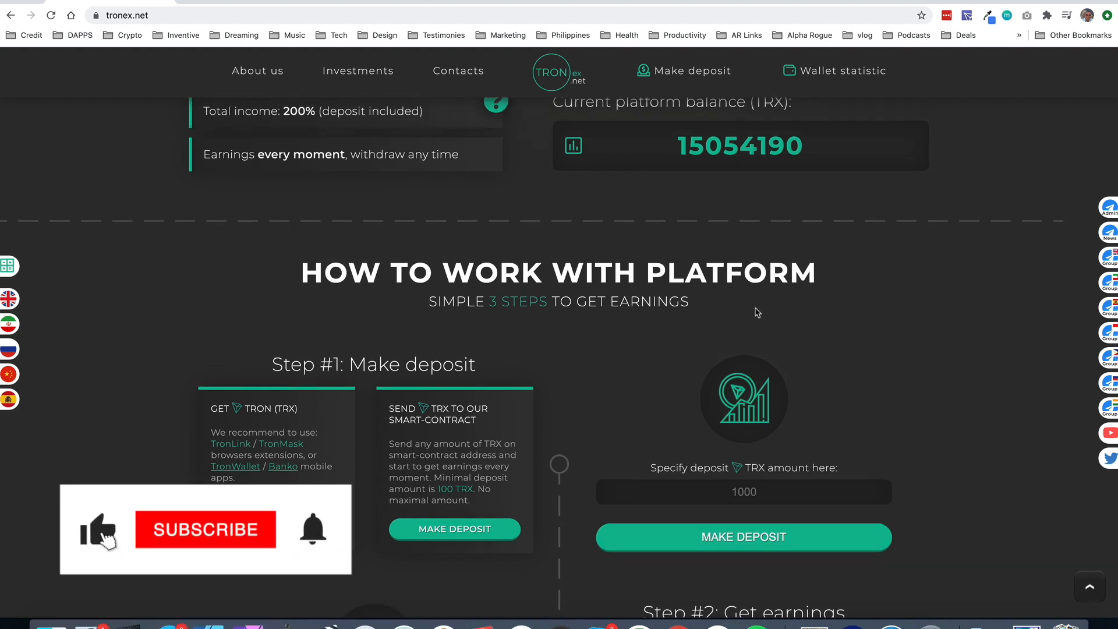
# Scroll through Steps 1–3 to the Honest and Transparent section with audit status and reviews.
pyautogui.click(206, 529)
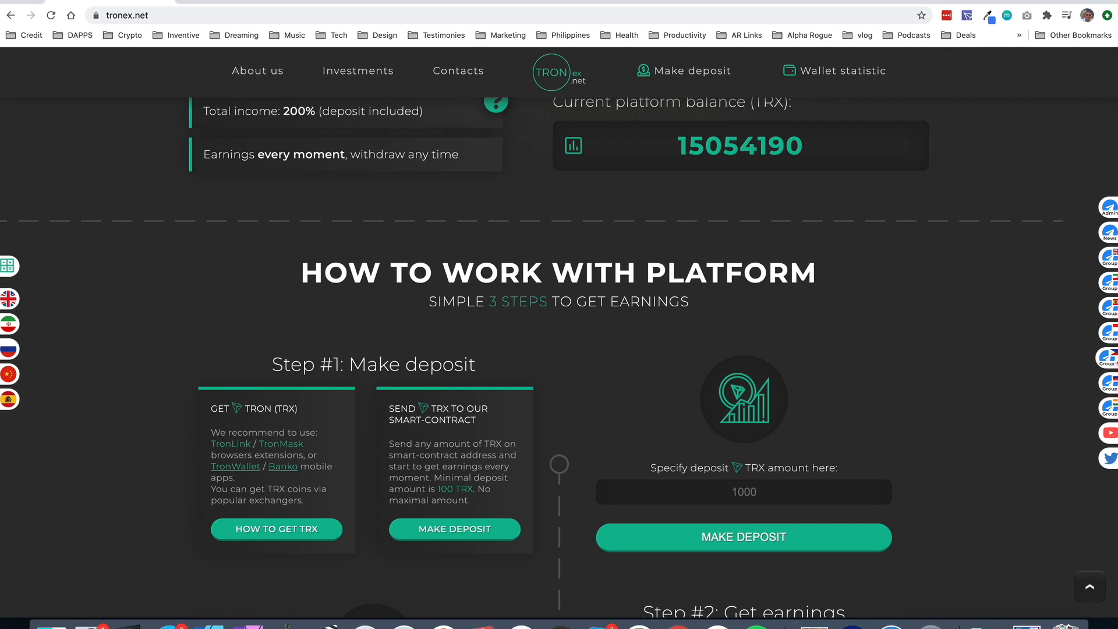
pyautogui.moveTo(1032, 308)
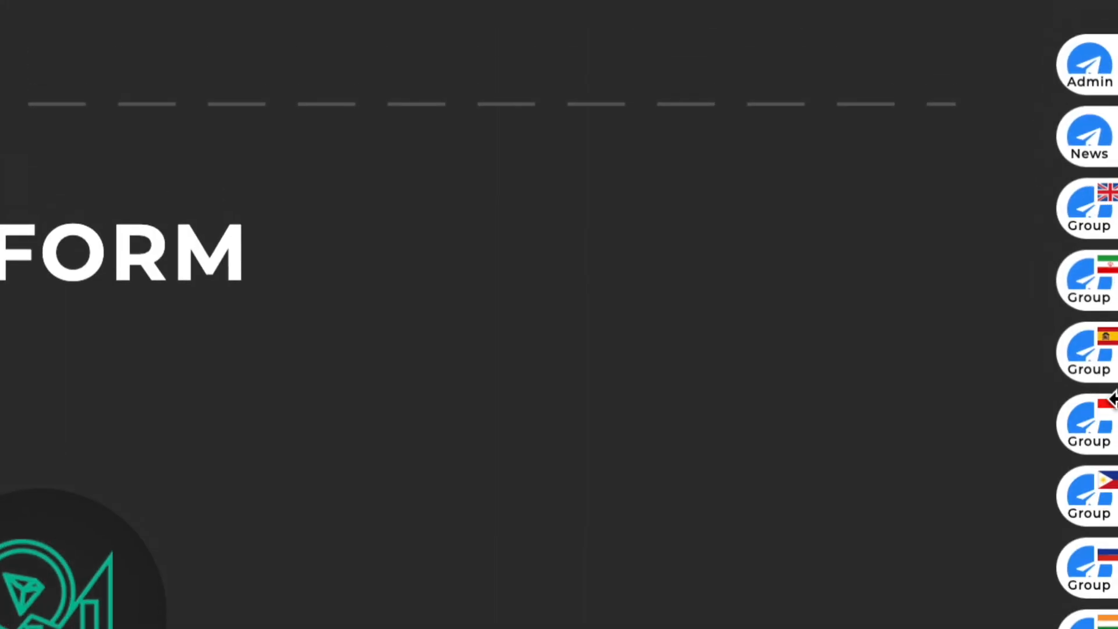
pyautogui.scroll(-3)
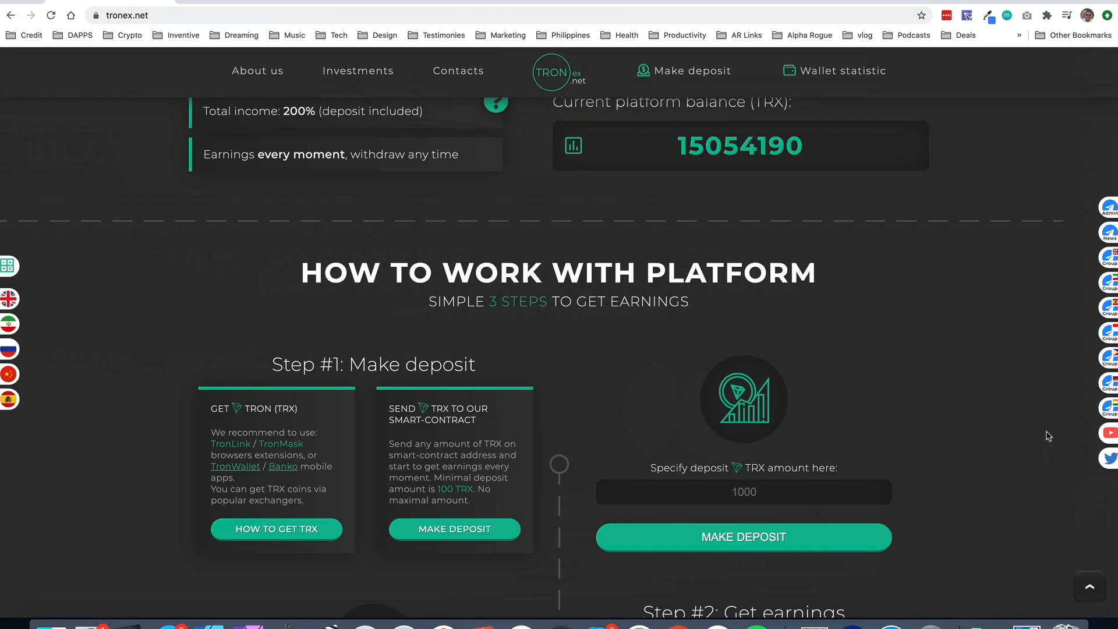
pyautogui.moveTo(272, 356)
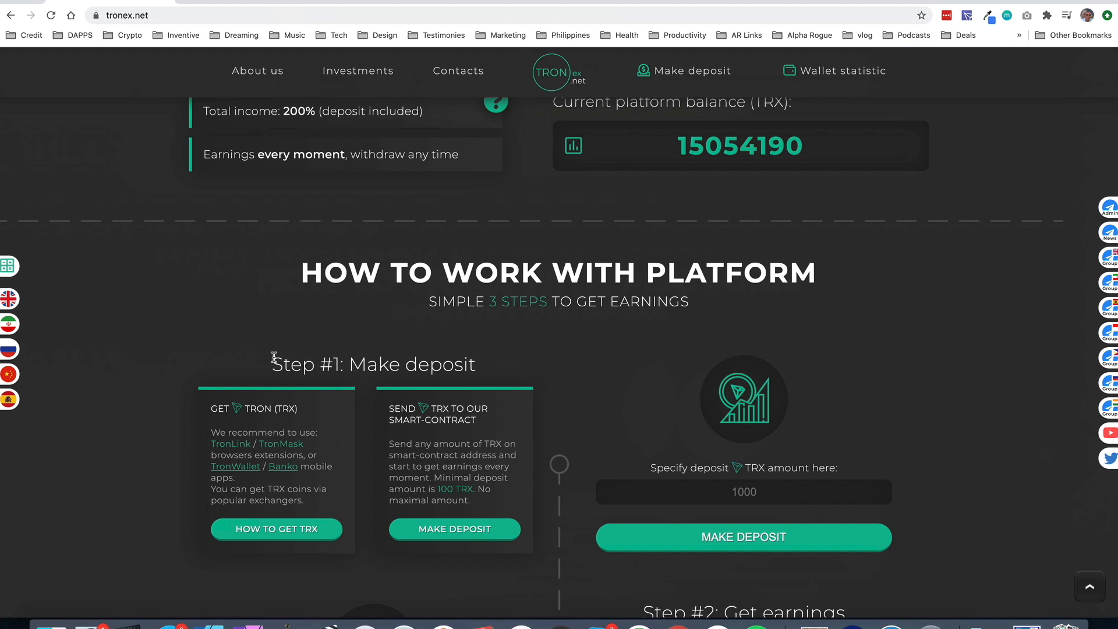
pyautogui.scroll(-3)
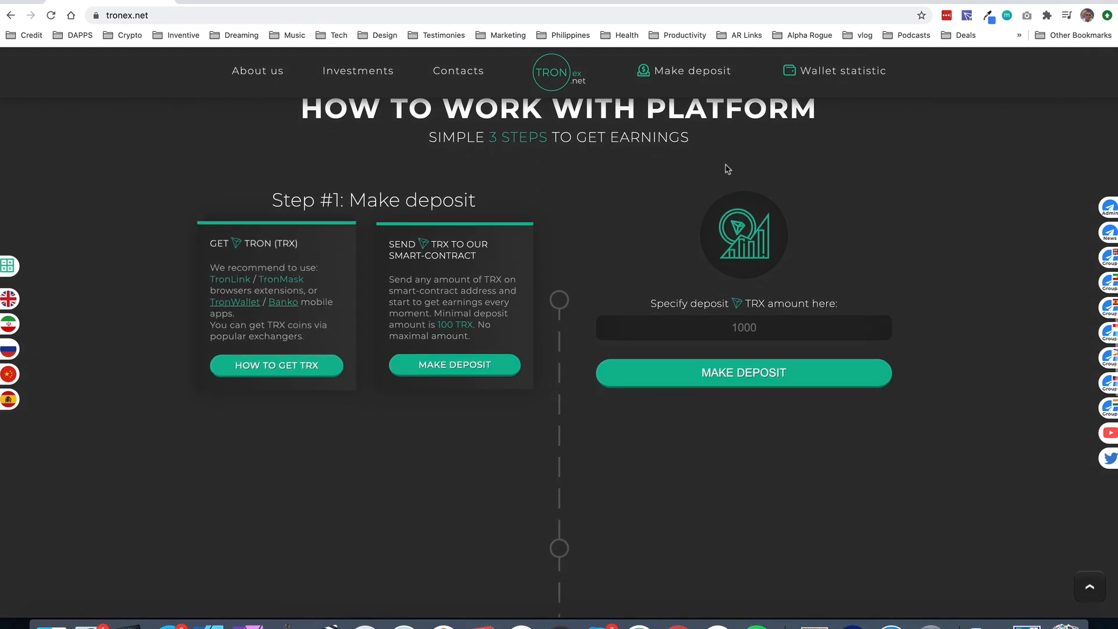
pyautogui.scroll(-3)
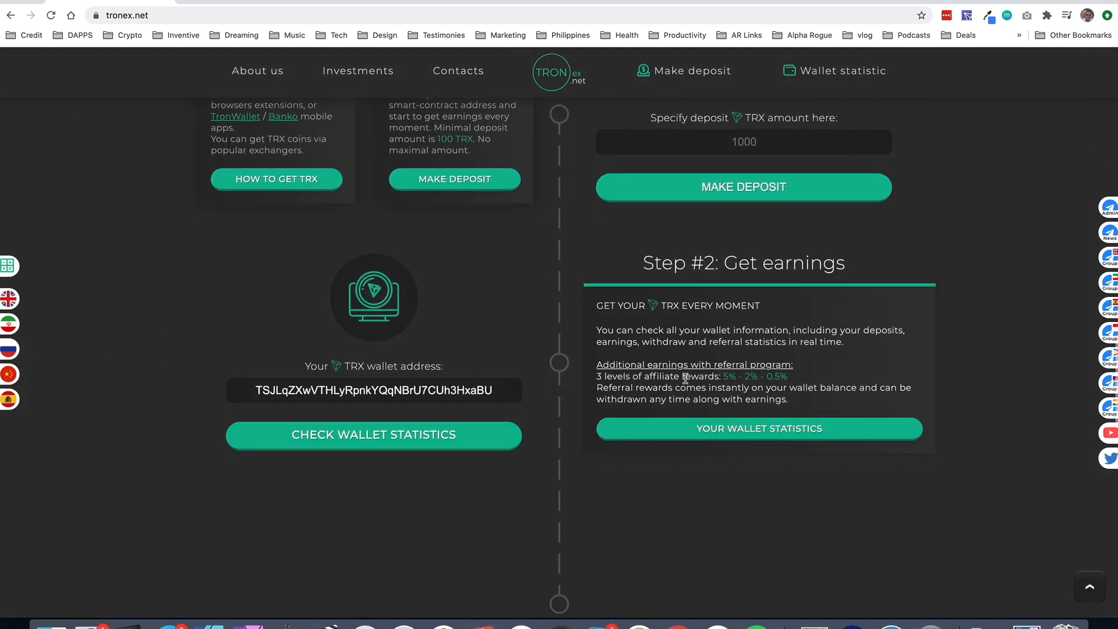
pyautogui.scroll(-3)
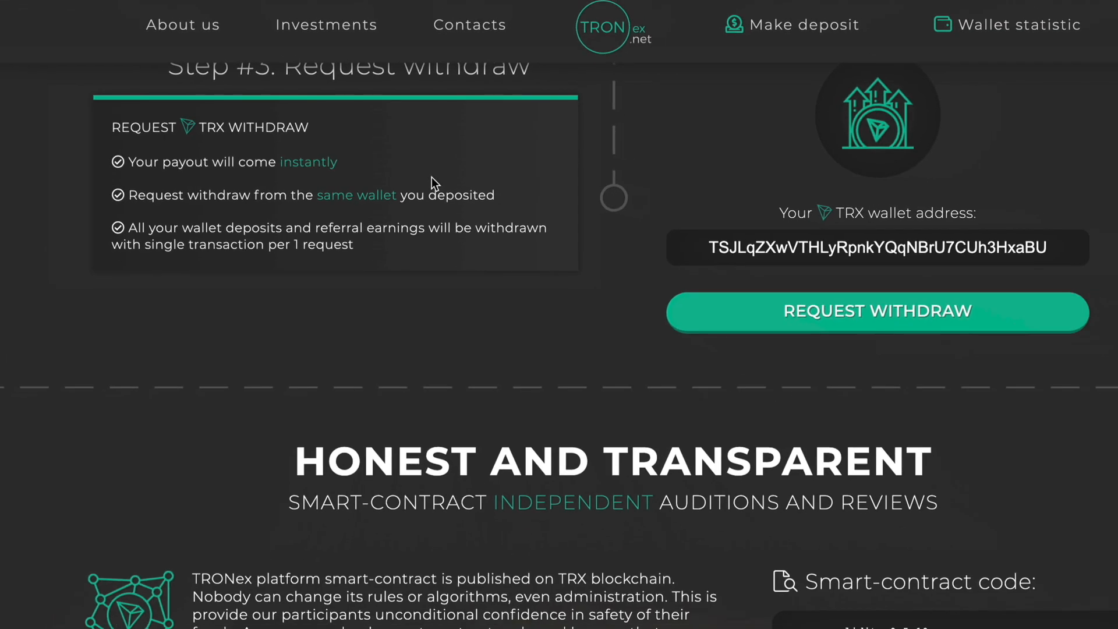
pyautogui.scroll(-3)
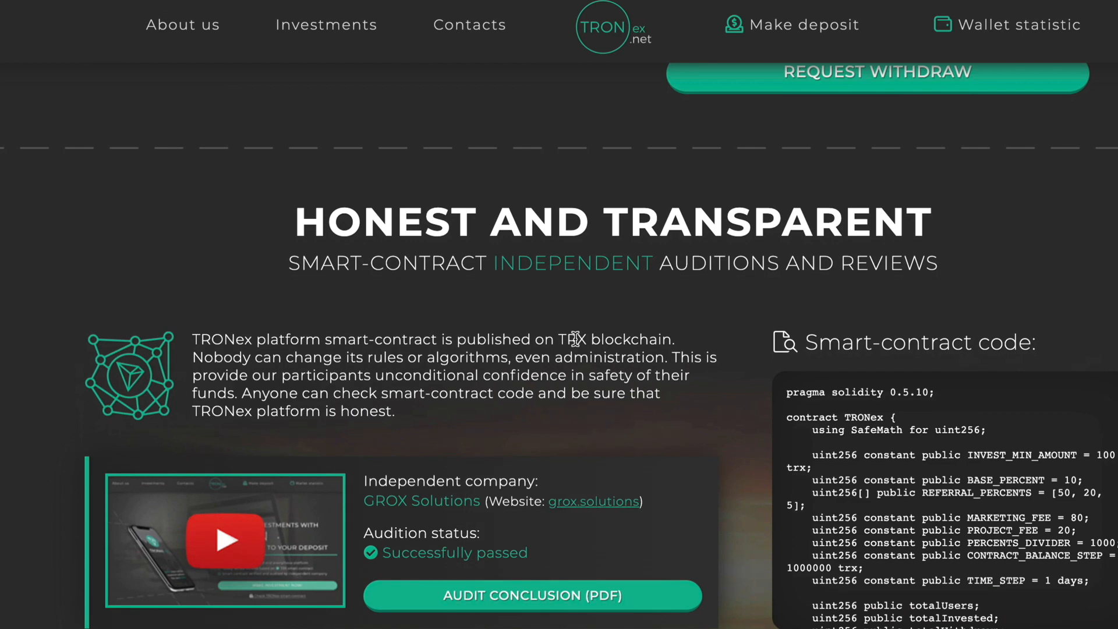
pyautogui.scroll(-3)
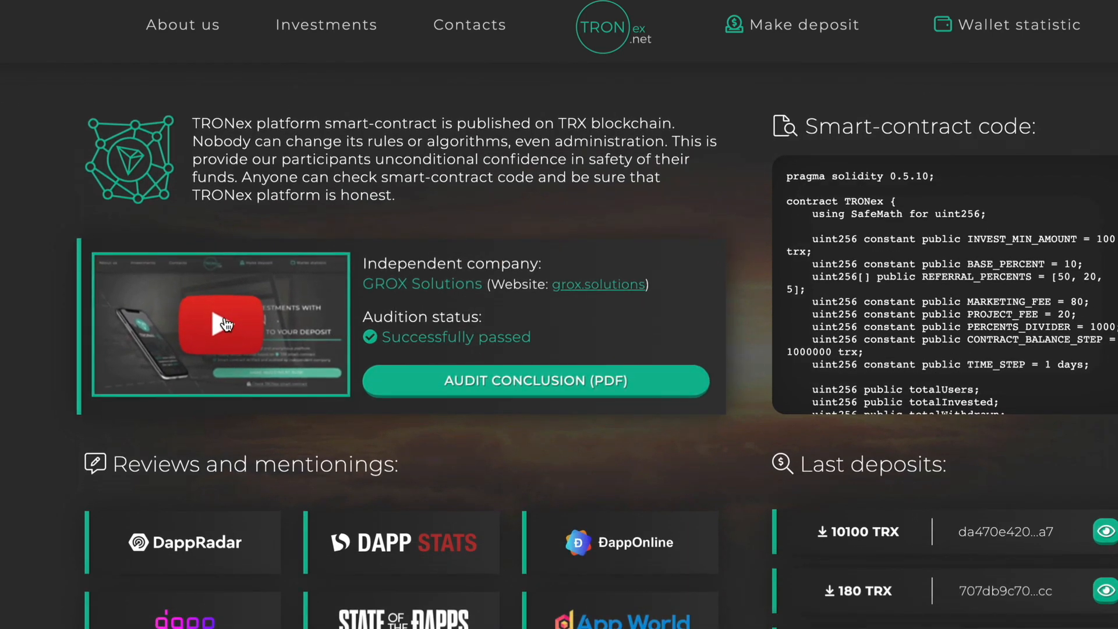
pyautogui.click(219, 324)
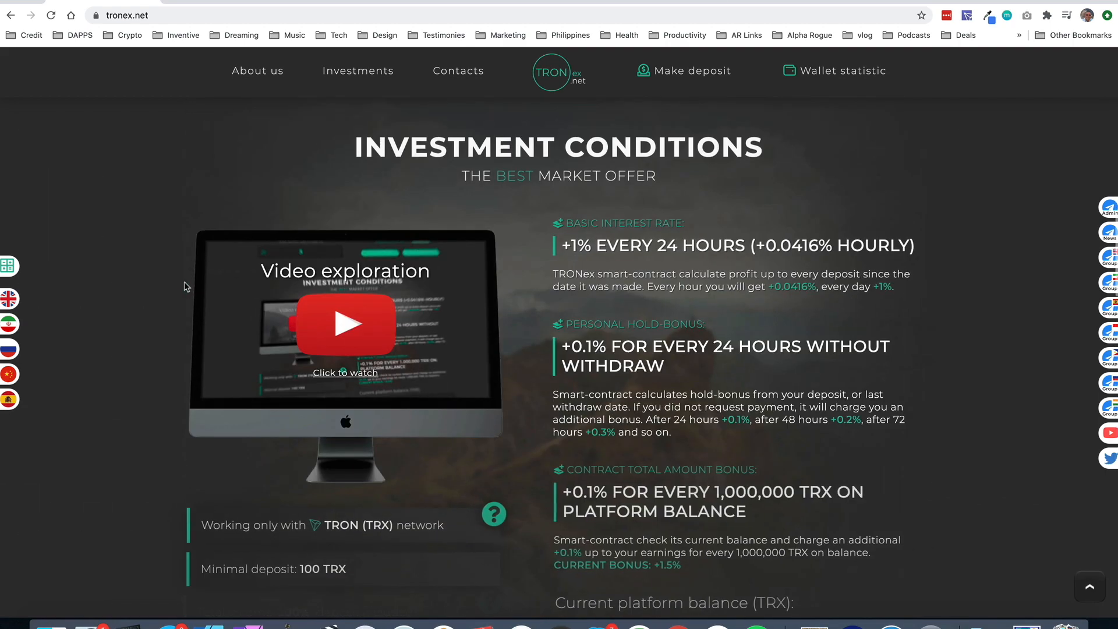
pyautogui.click(344, 323)
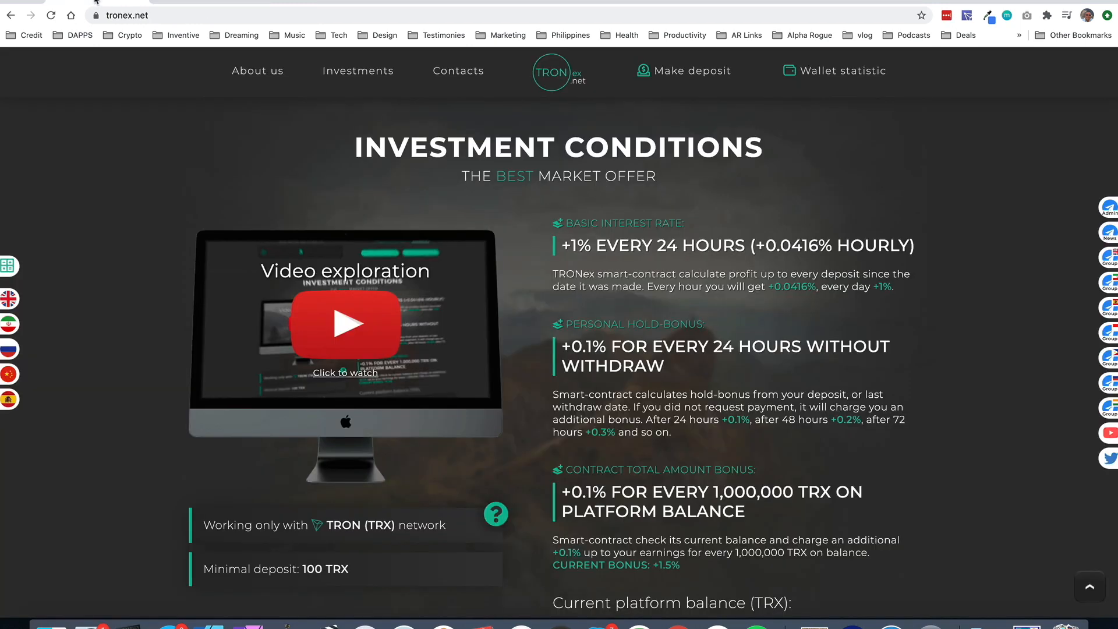
# Scroll past the audit details, reviews and last deposits down to Contact Us.
pyautogui.scroll(-3)
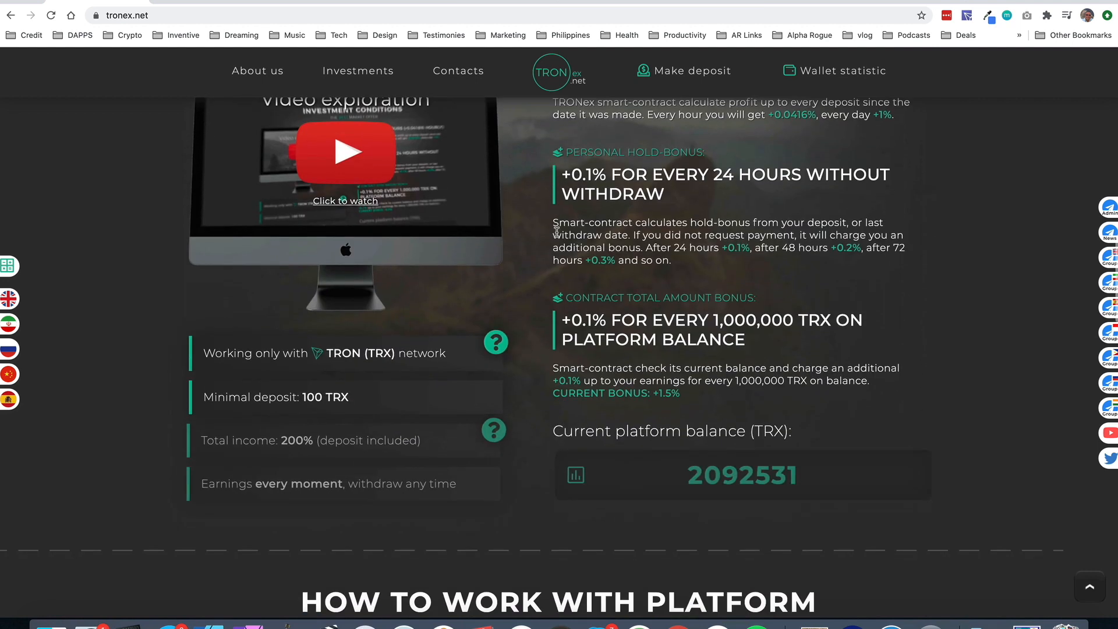
pyautogui.scroll(-3)
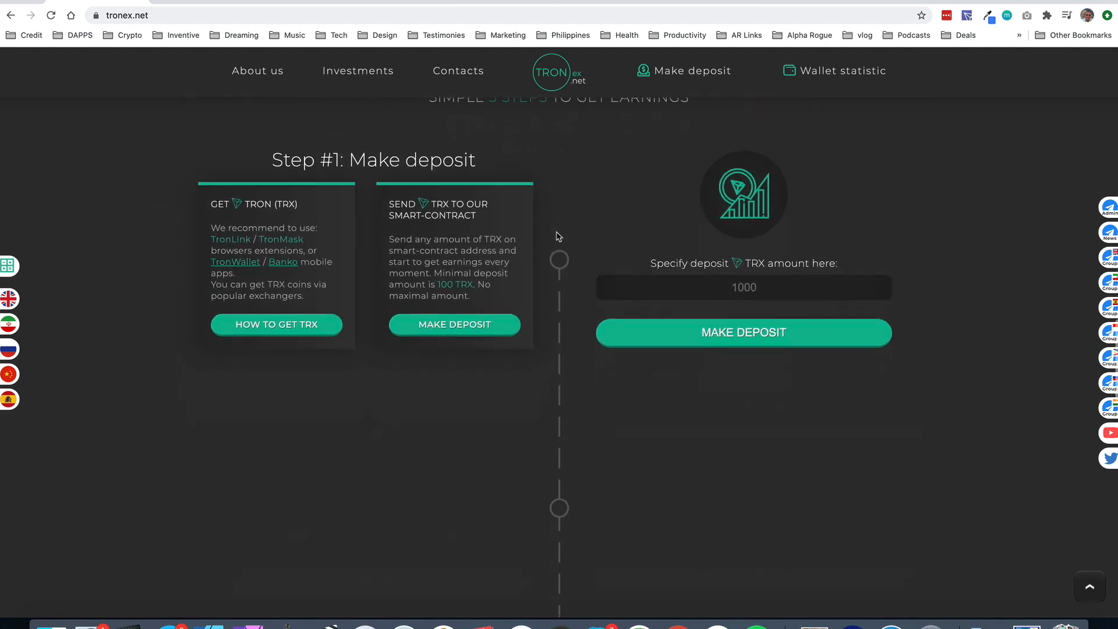
pyautogui.scroll(-3)
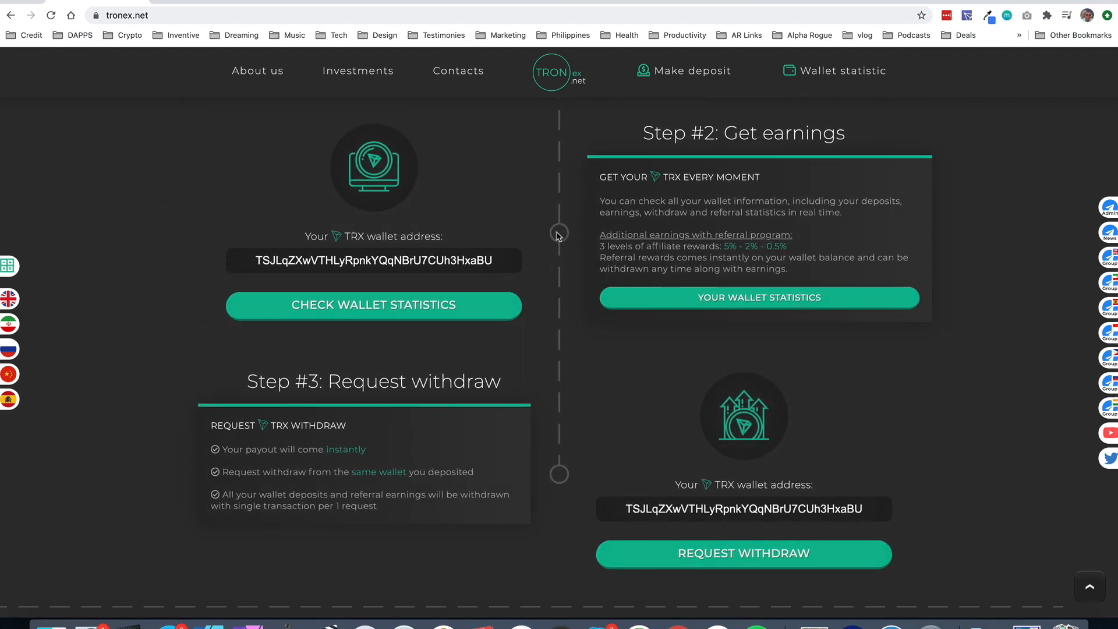
pyautogui.scroll(-3)
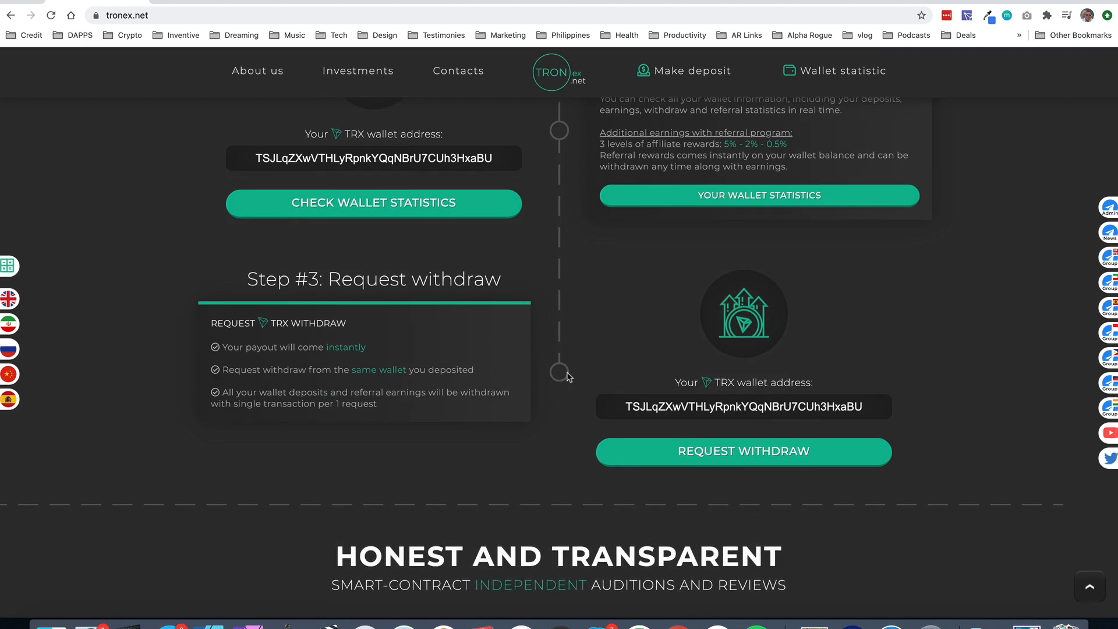
pyautogui.scroll(-3)
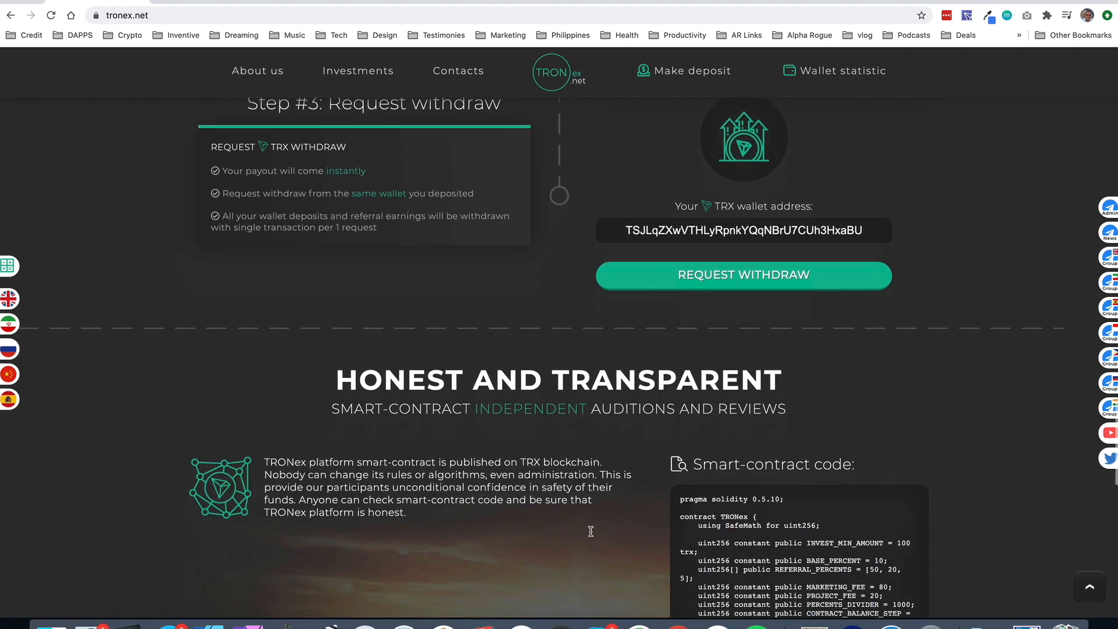
pyautogui.scroll(-3)
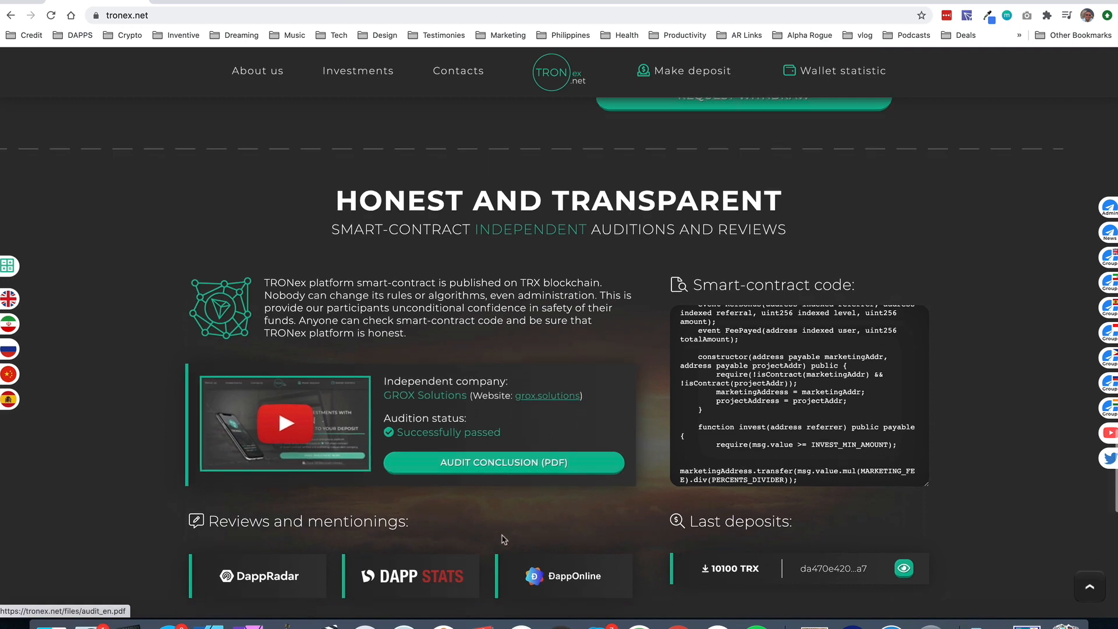
pyautogui.scroll(-3)
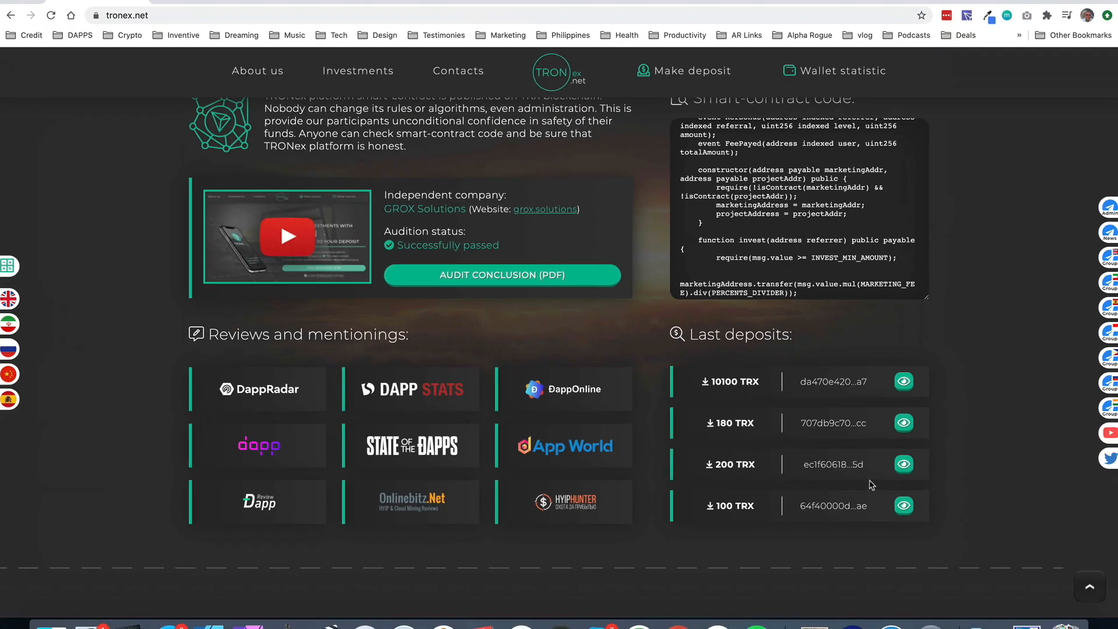
pyautogui.scroll(-3)
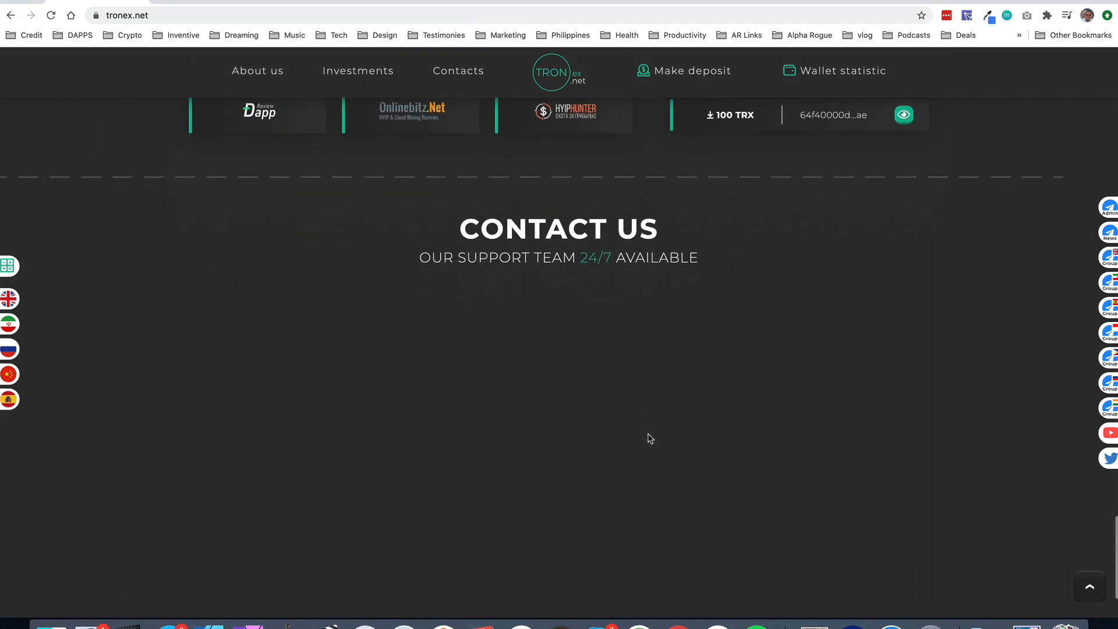
pyautogui.scroll(-3)
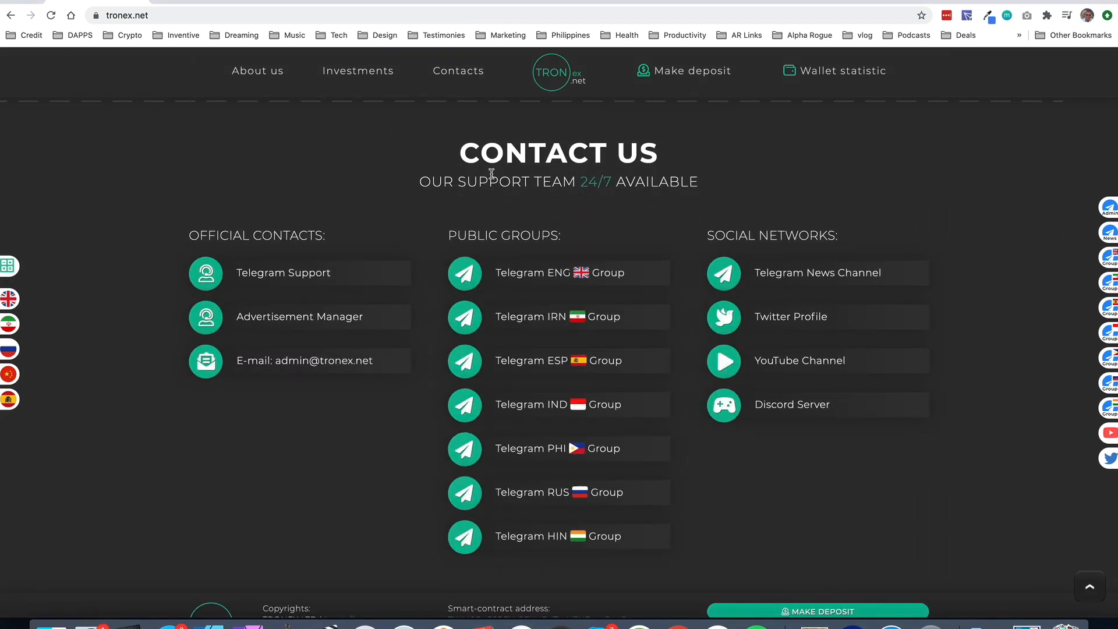
pyautogui.moveTo(786, 387)
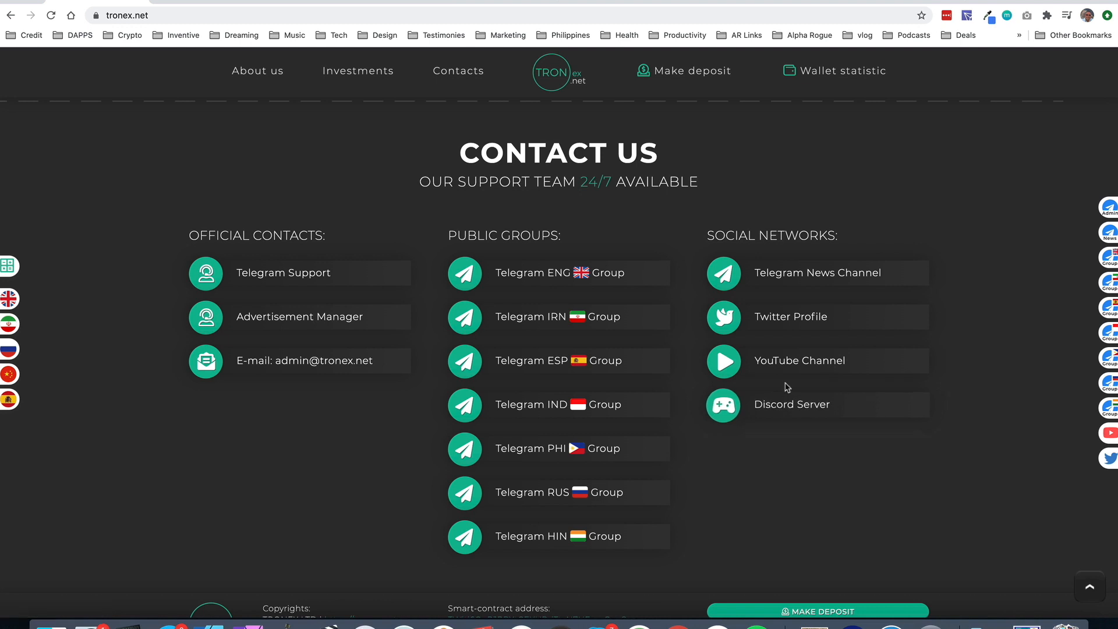
pyautogui.moveTo(520, 536)
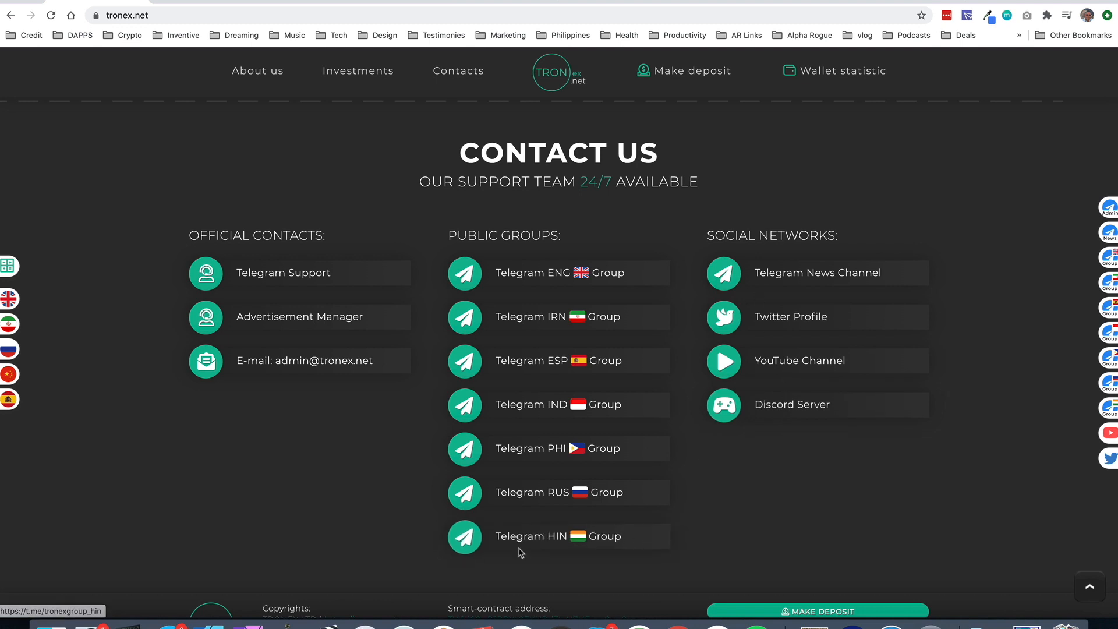
pyautogui.scroll(-3)
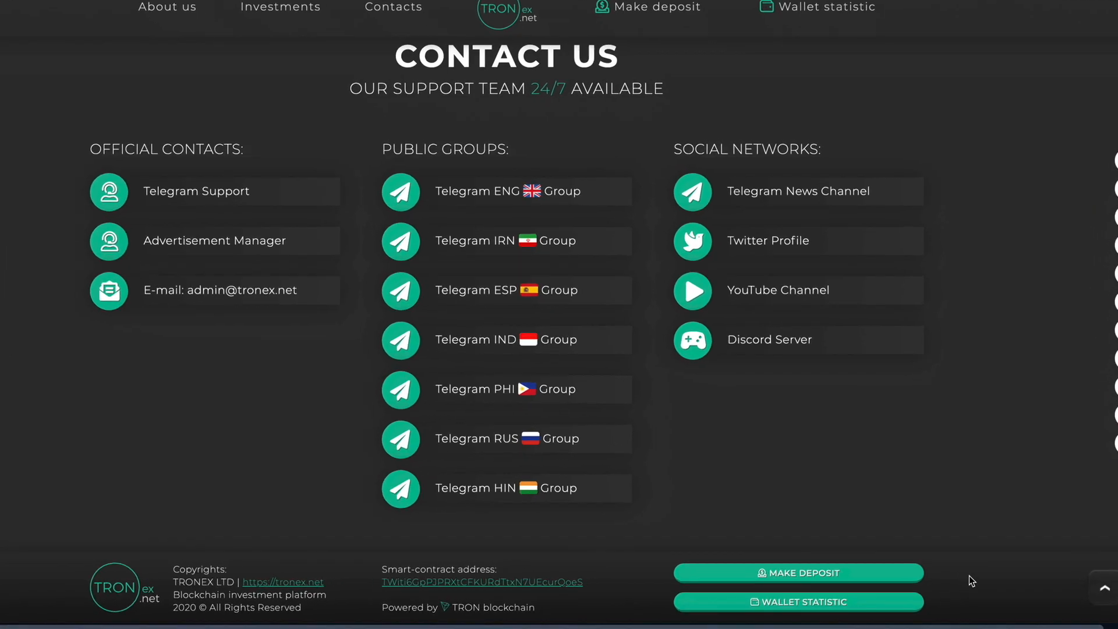
pyautogui.scroll(-3)
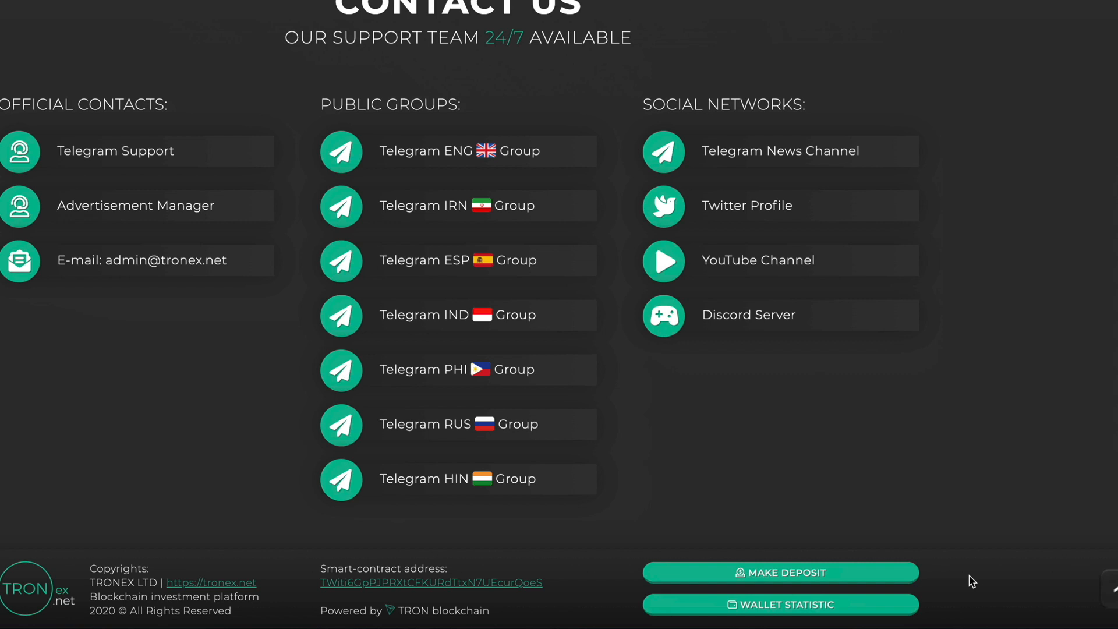
pyautogui.moveTo(906, 518)
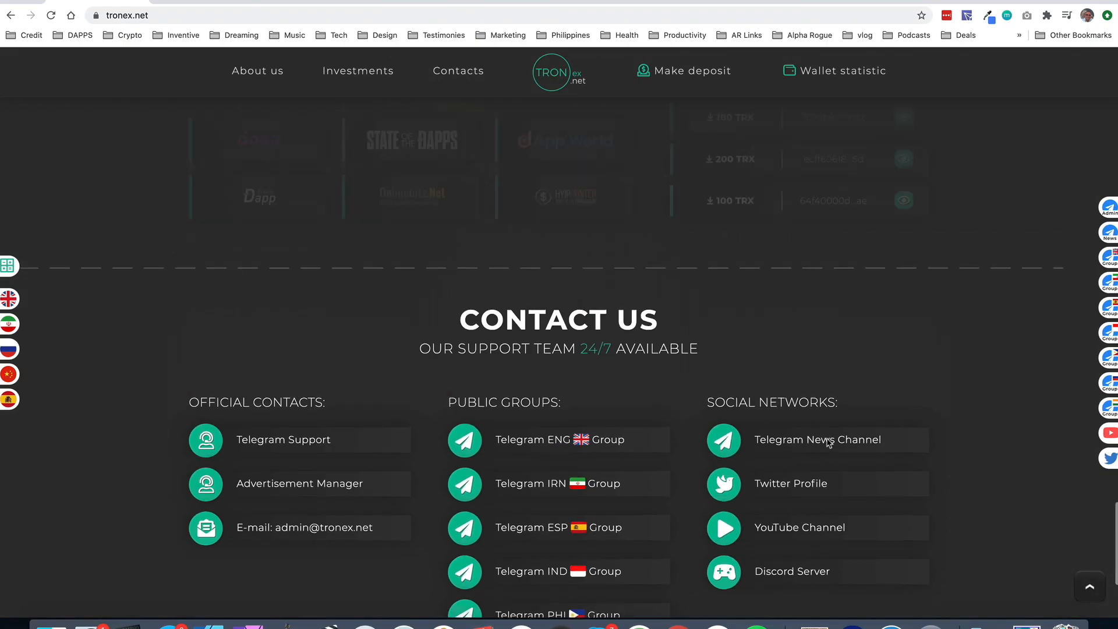
# Scroll up past Investment Conditions to the Double Your Funds feature cards.
pyautogui.scroll(3)
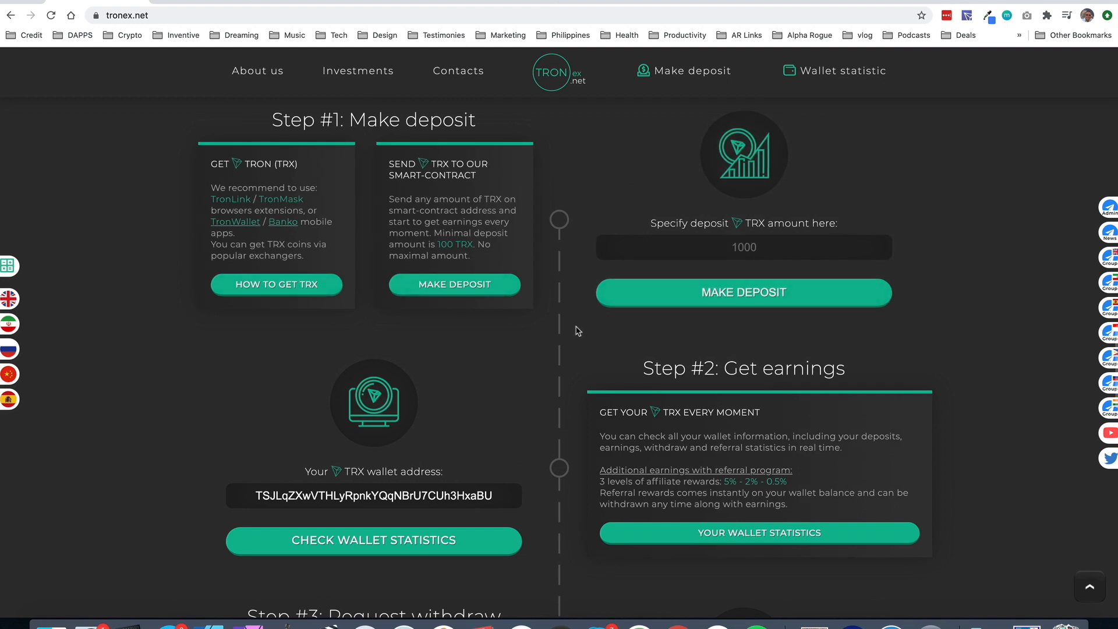
pyautogui.scroll(3)
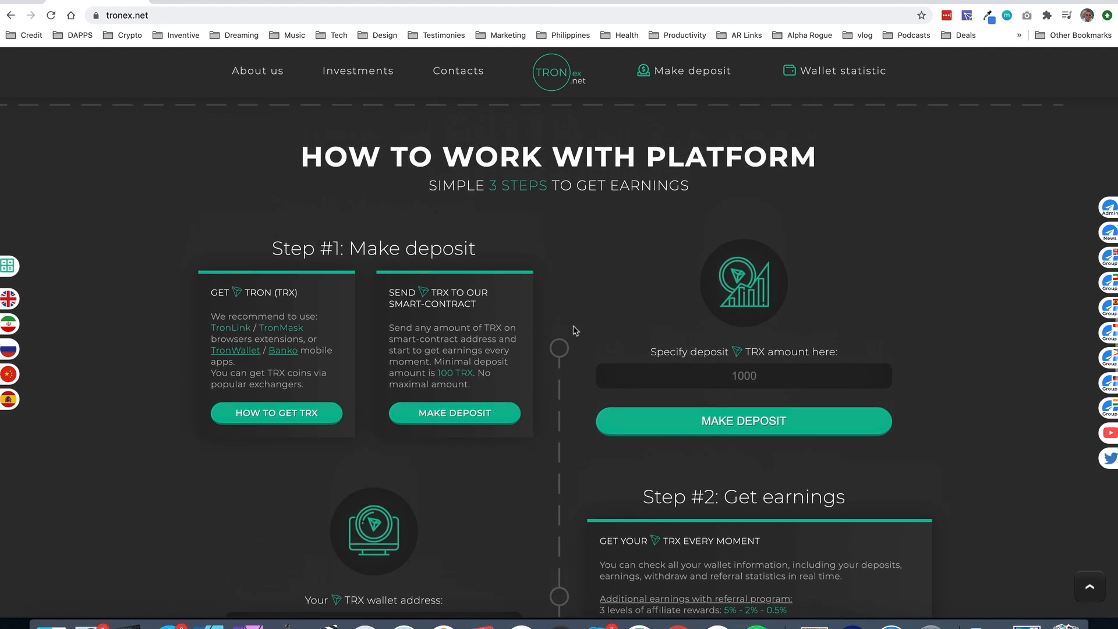
pyautogui.scroll(-3)
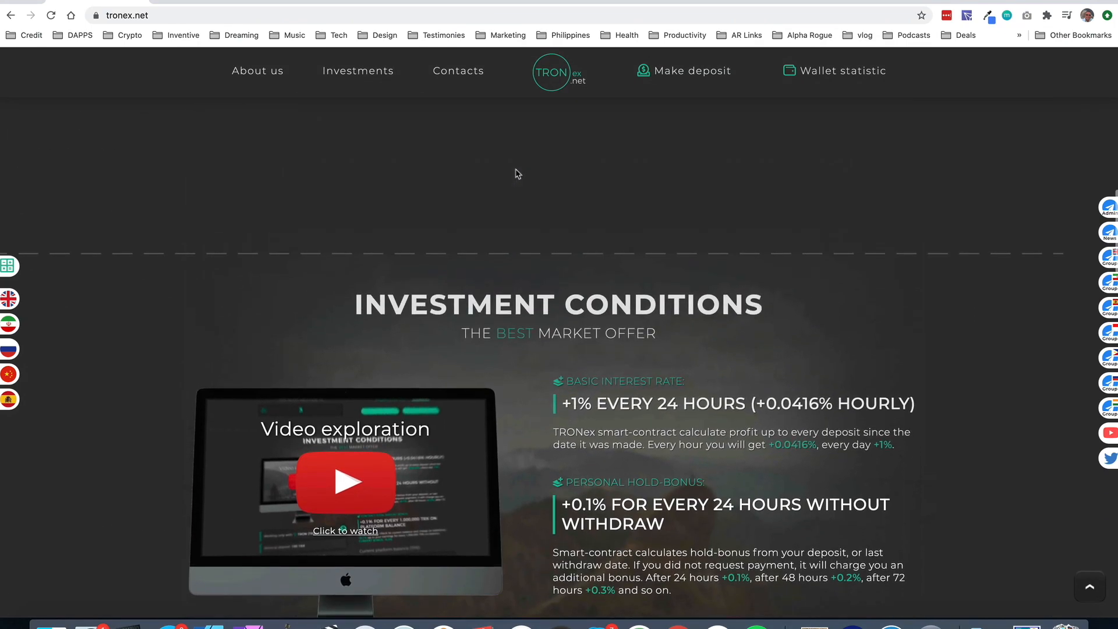
pyautogui.scroll(3)
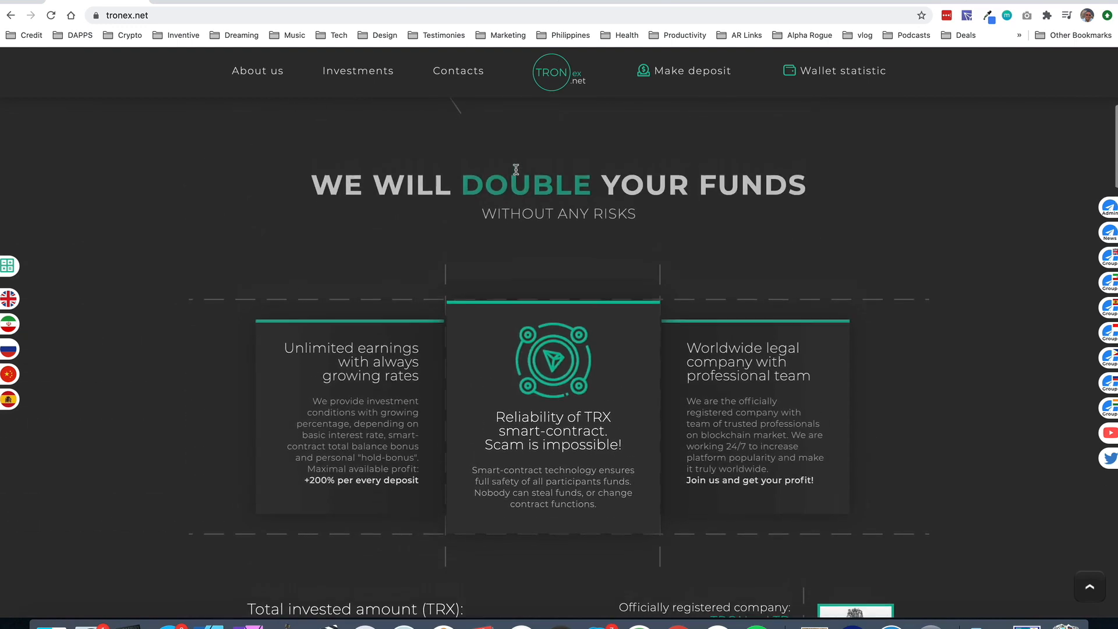
# Scroll to the very top showing the Reliable Investments with TRON banner and +200% offer.
pyautogui.scroll(3)
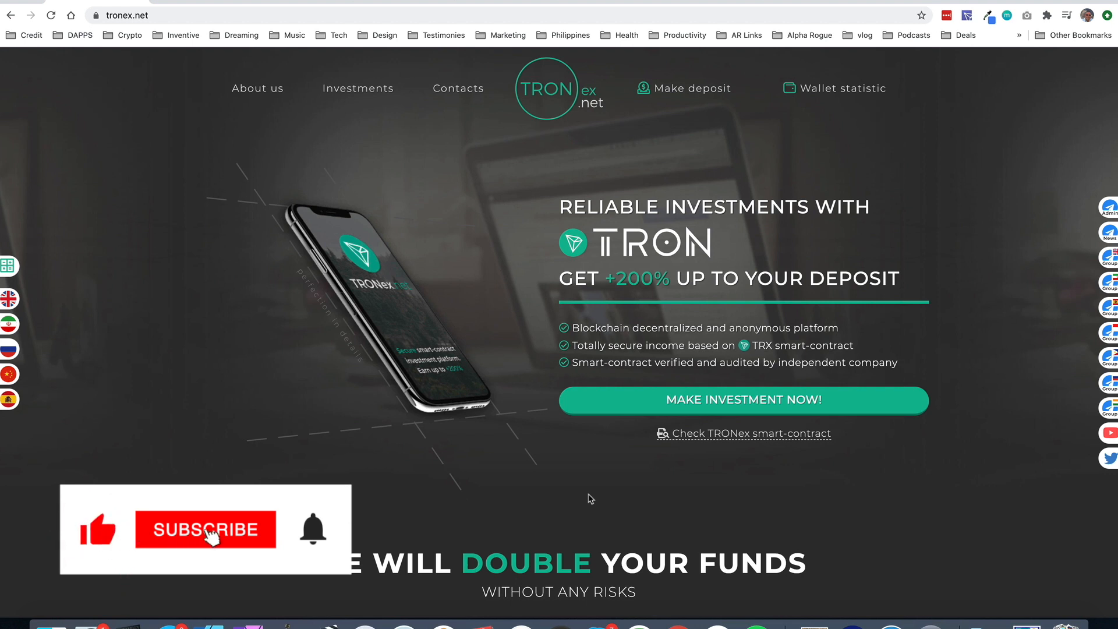
pyautogui.click(205, 529)
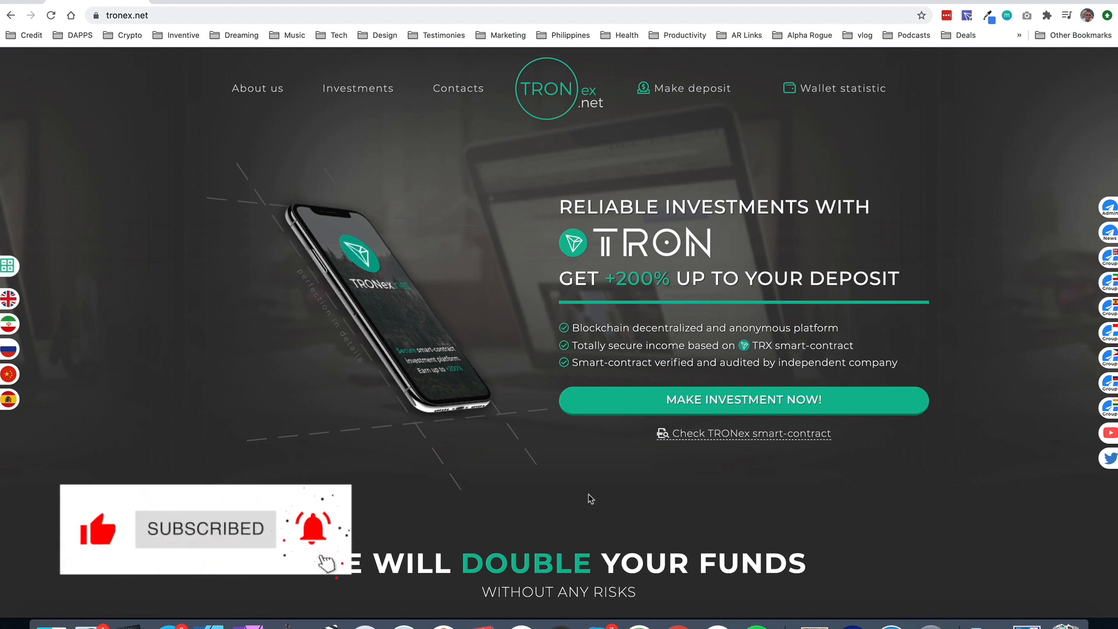